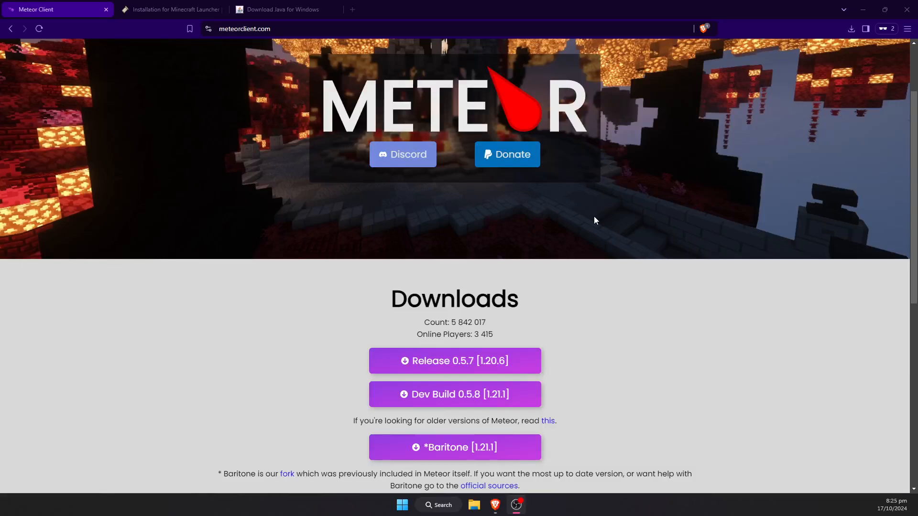
mouse_move(587, 223)
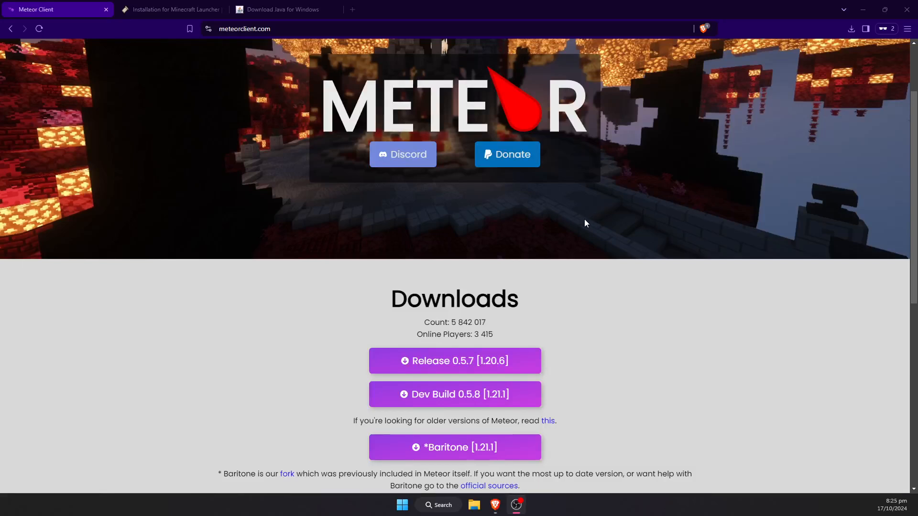
mouse_move(564, 365)
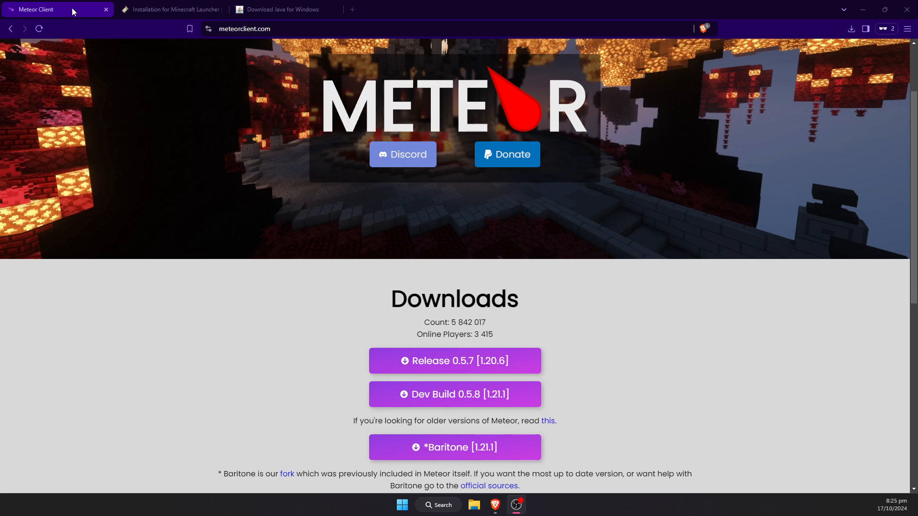
- Download the Meteor Dev Build 0.5.8 for 1.21.1, skipping the AdFoc ad page
scroll(down, 3)
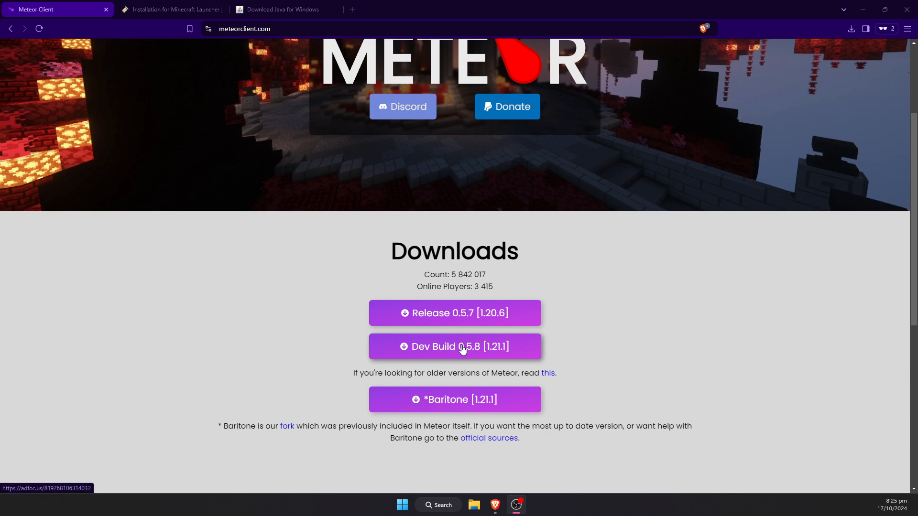
mouse_move(488, 355)
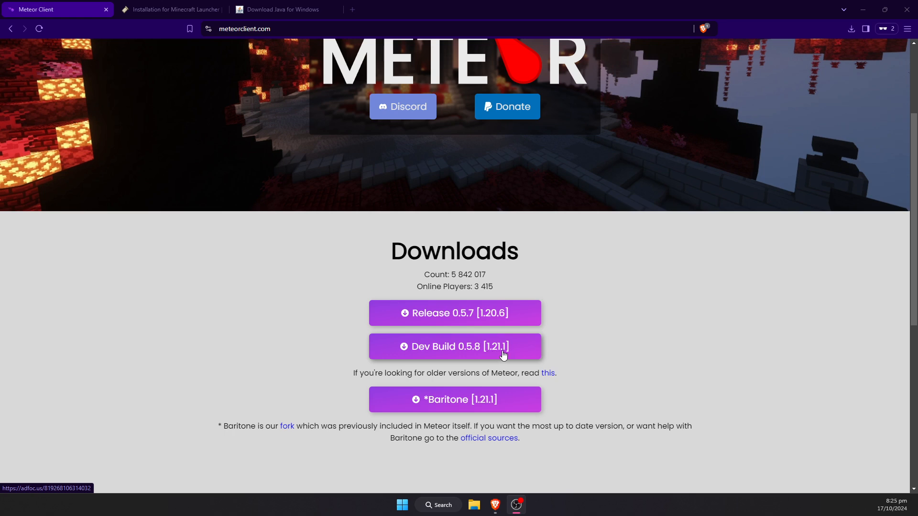
click(454, 346)
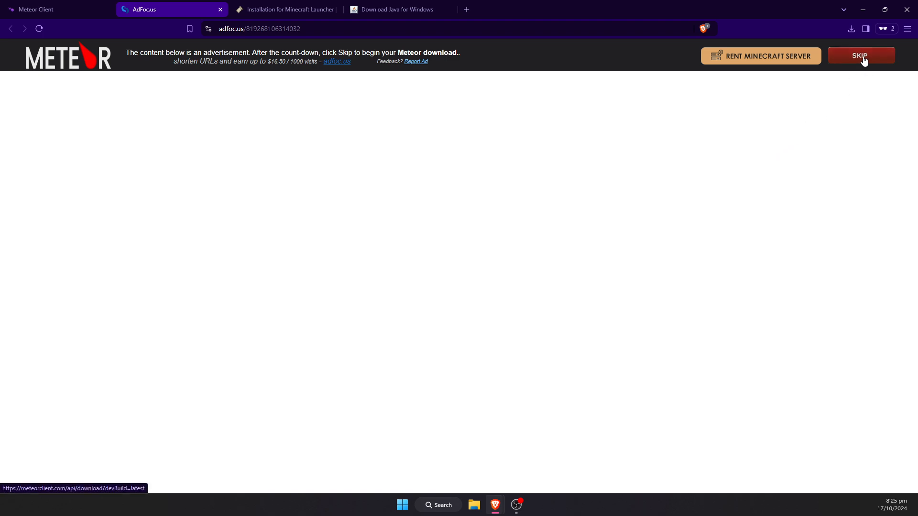
click(859, 56)
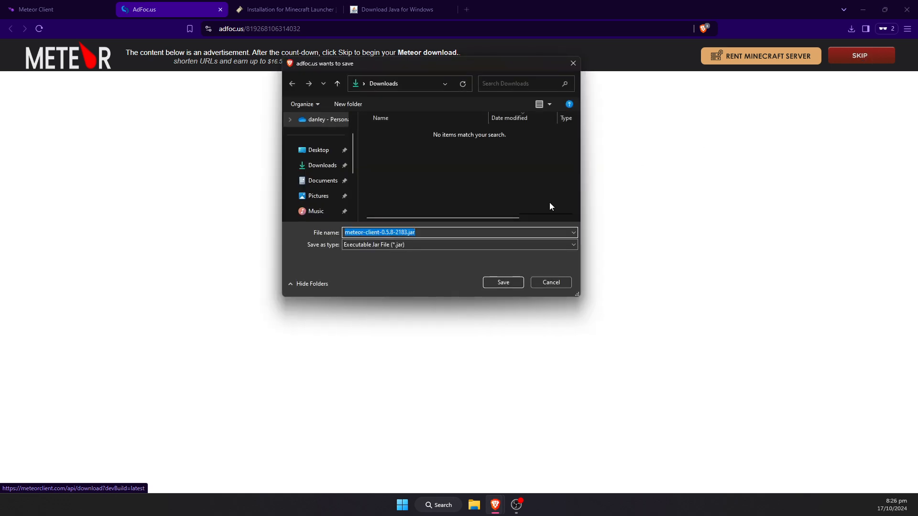
- Save the Meteor Client jar to the Desktop
click(318, 150)
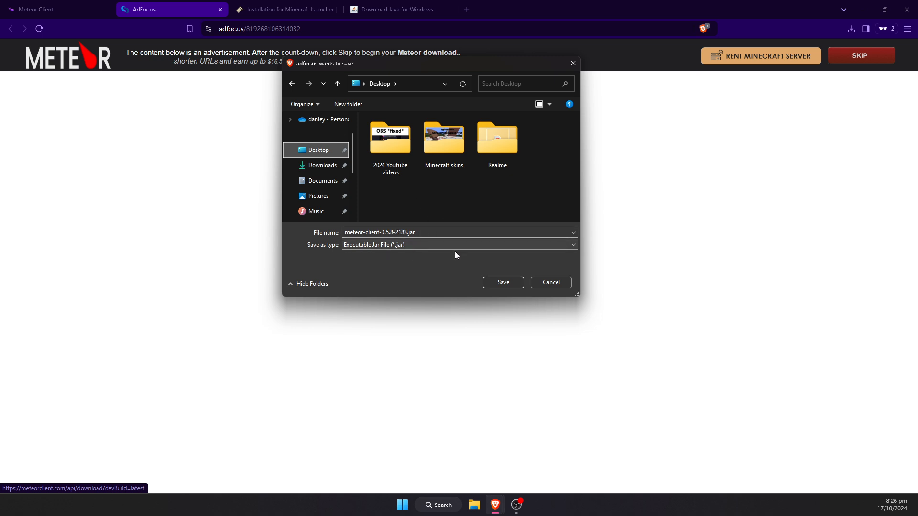
click(502, 282)
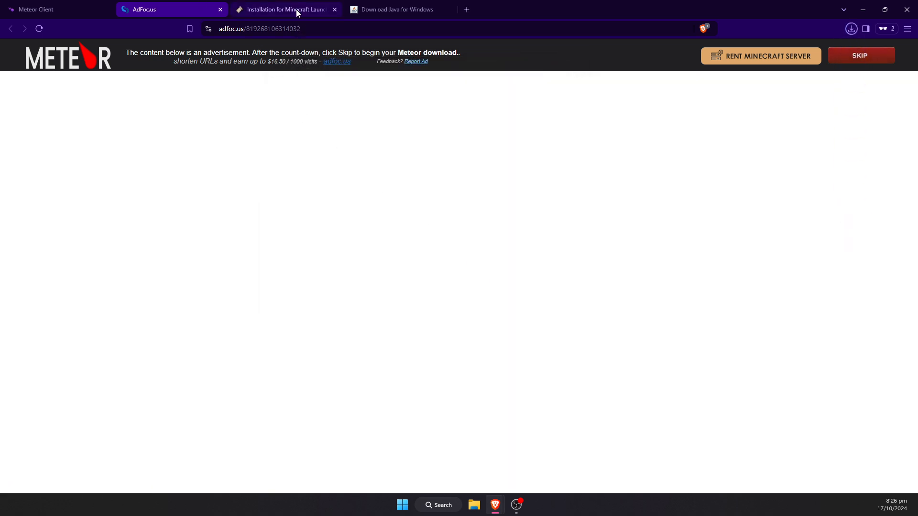
- Start the Fabric Windows installer download, then cancel saving the executable
click(284, 10)
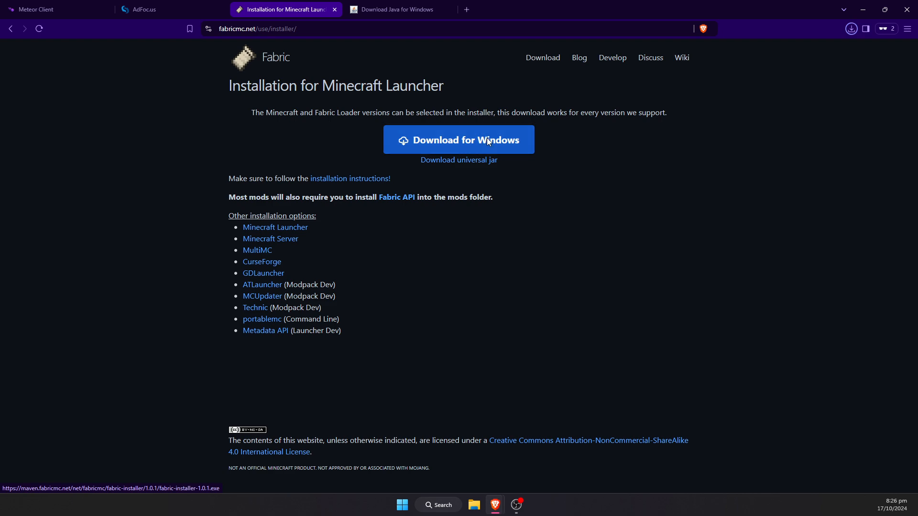
click(458, 140)
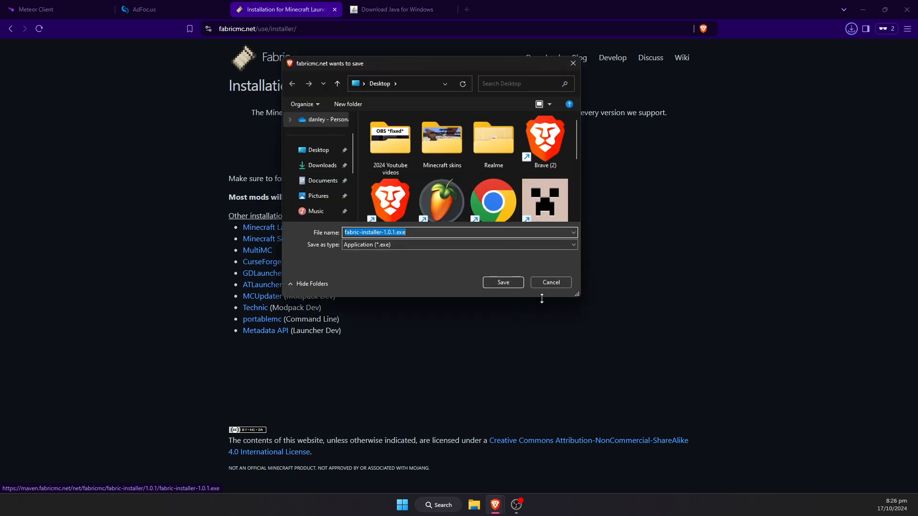
click(549, 285)
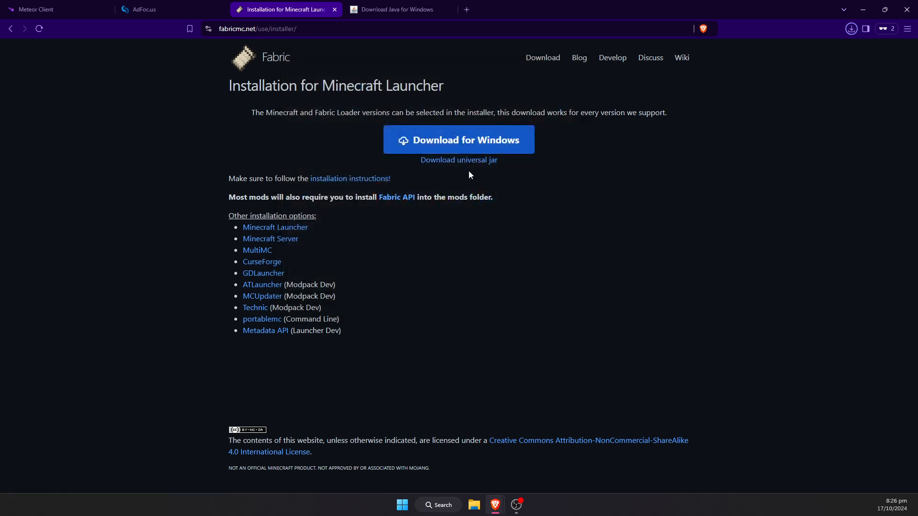
- Download the universal fabric-installer 1.0.1 jar and save it to the Desktop
click(850, 28)
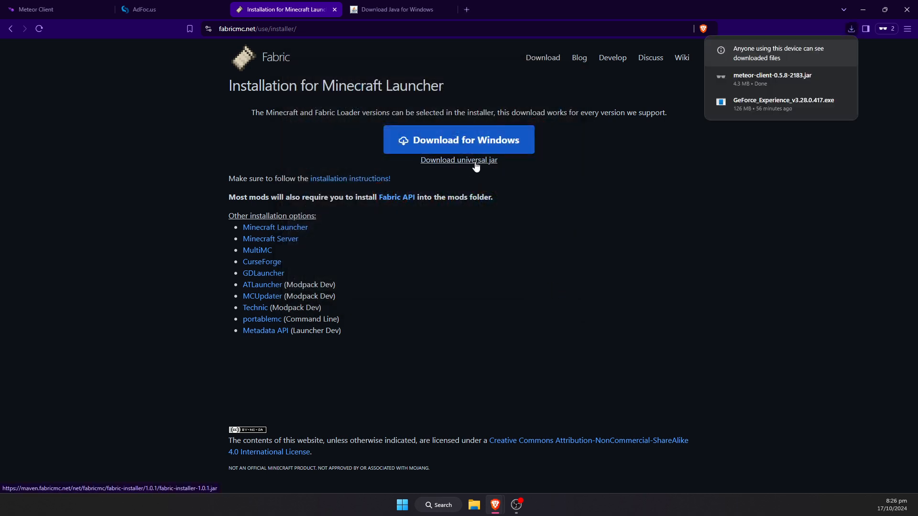
click(458, 159)
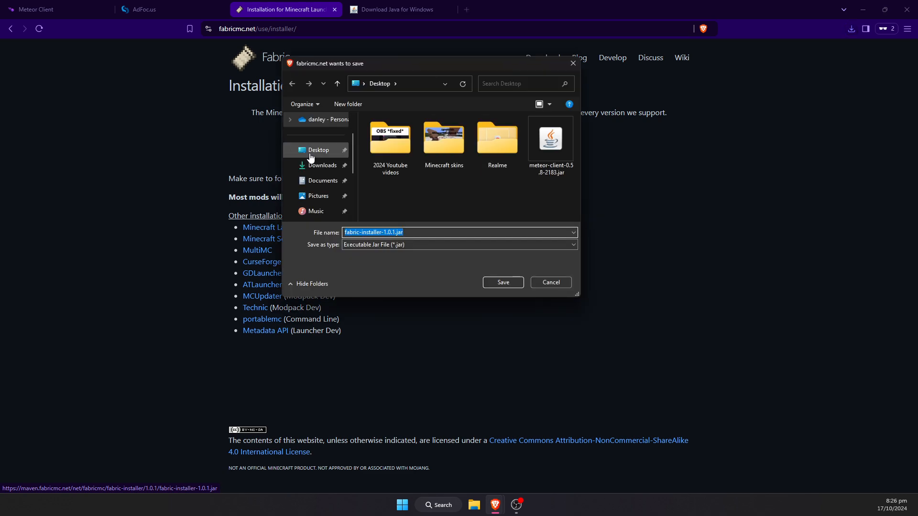
click(502, 282)
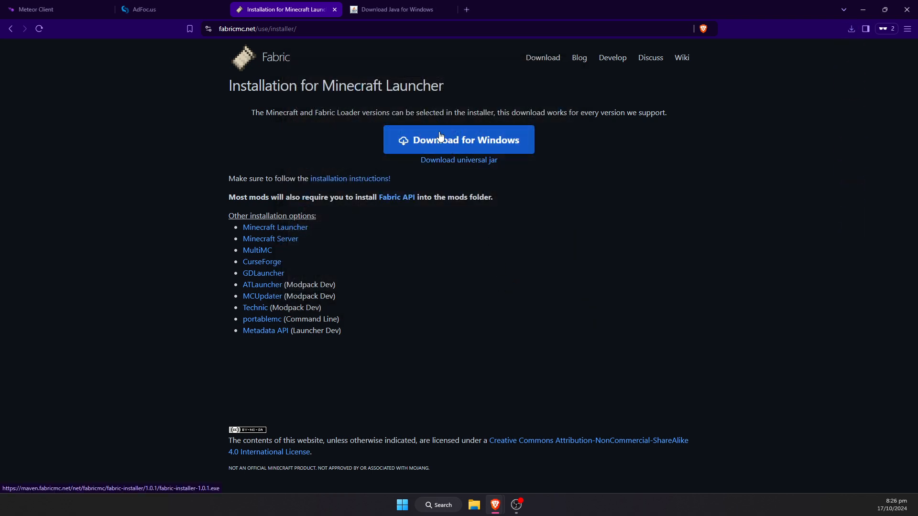
- Save the Java 8 Update 431 installer to the Desktop and minimize the browser
click(396, 9)
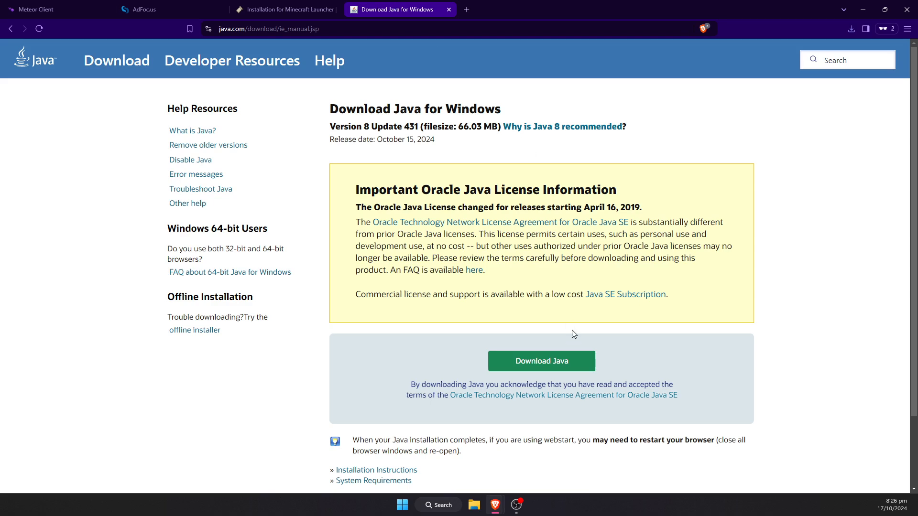
scroll(down, 3)
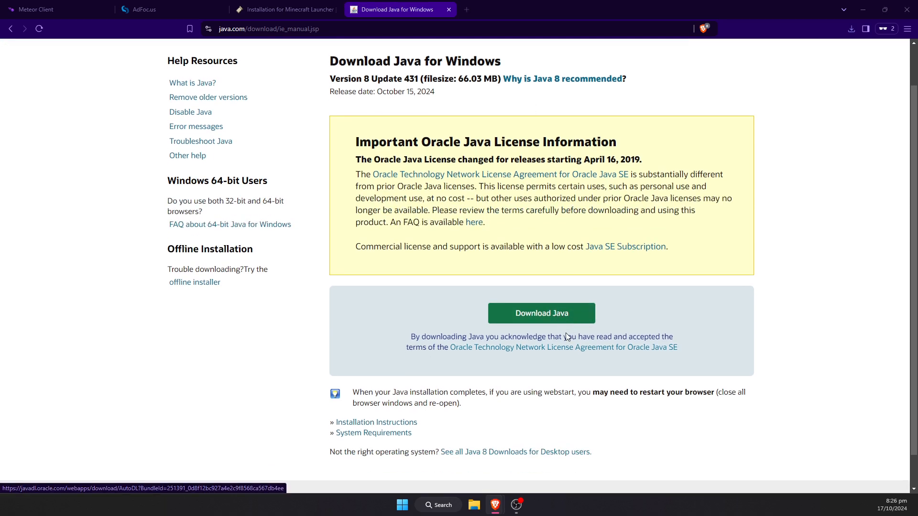
click(540, 313)
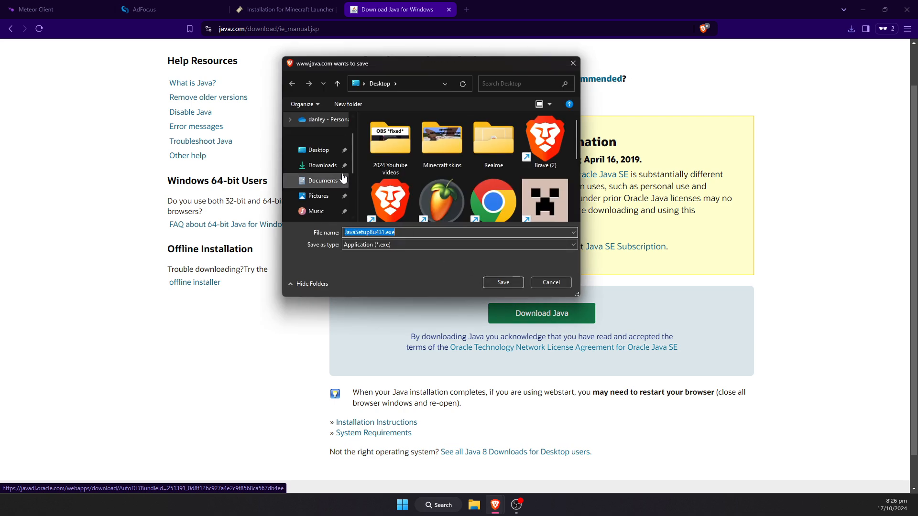
click(502, 282)
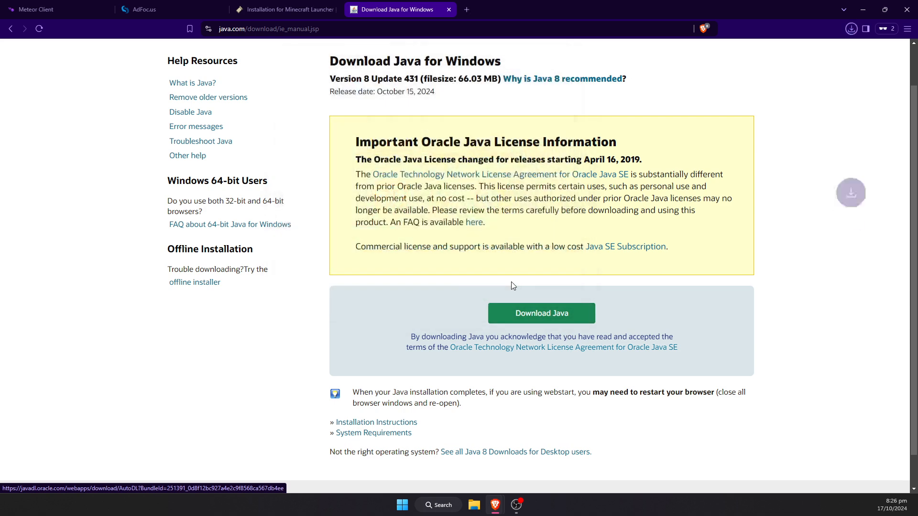
click(851, 29)
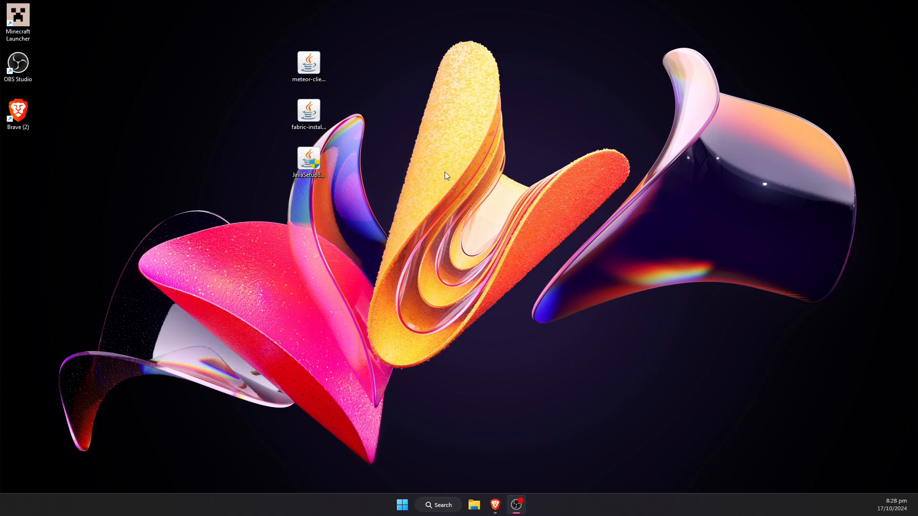
- Run the Java installer from the Desktop through to completion and close Java Setup
drag(309, 160, 236, 114)
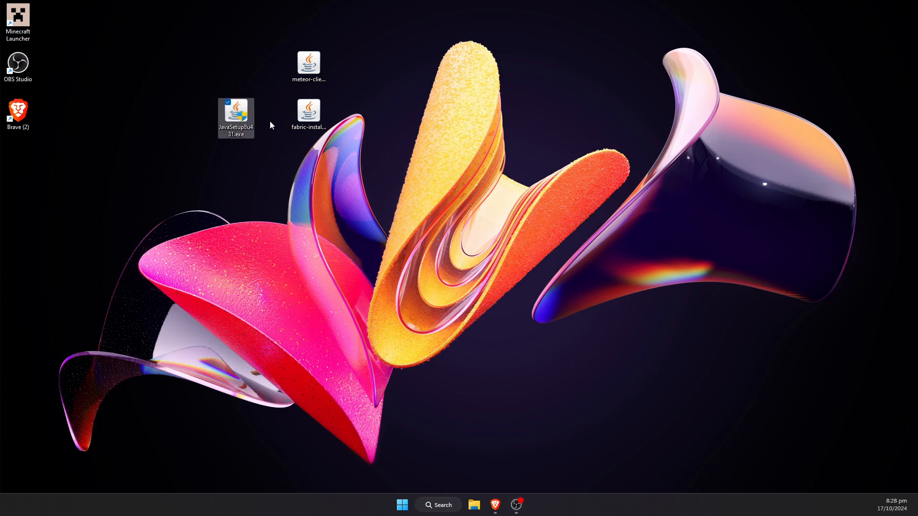
double_click(235, 111)
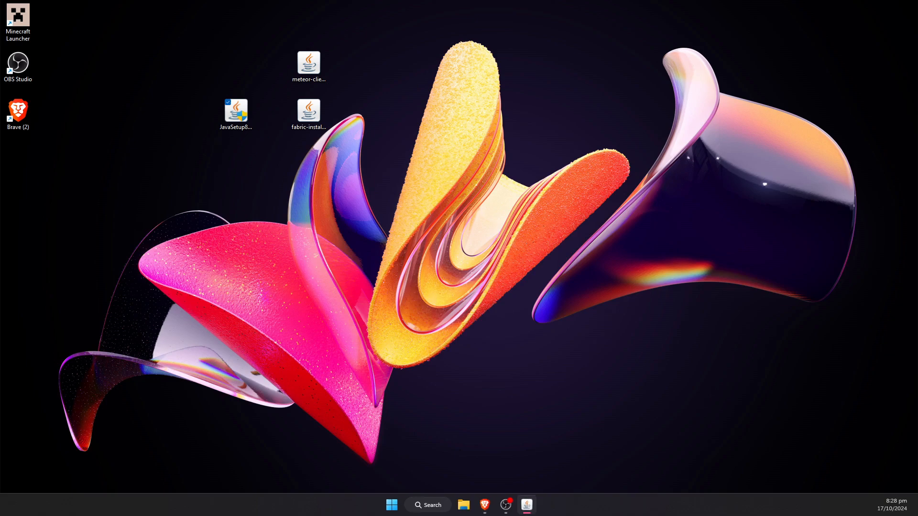
double_click(235, 111)
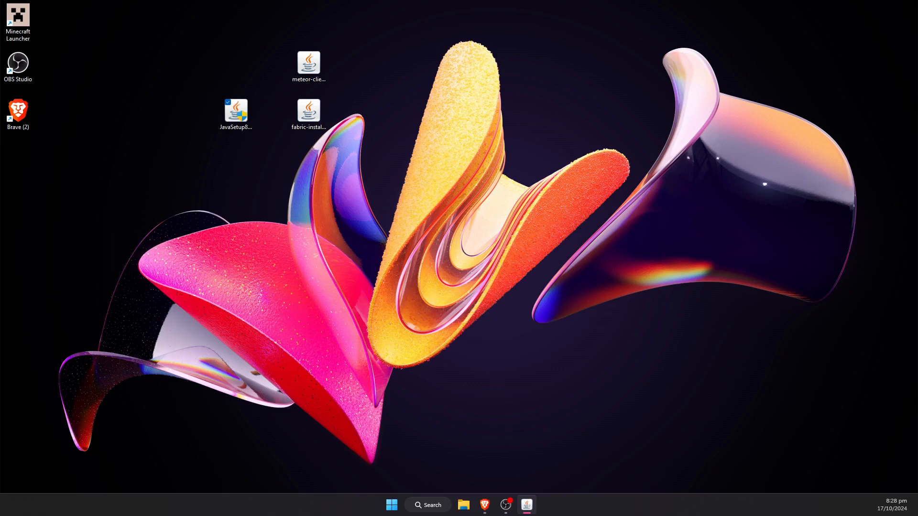
double_click(235, 111)
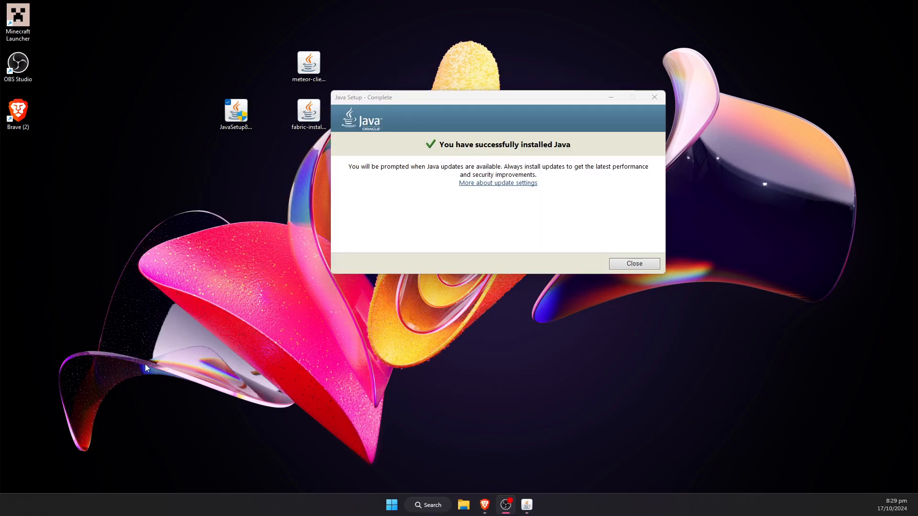
mouse_move(442, 155)
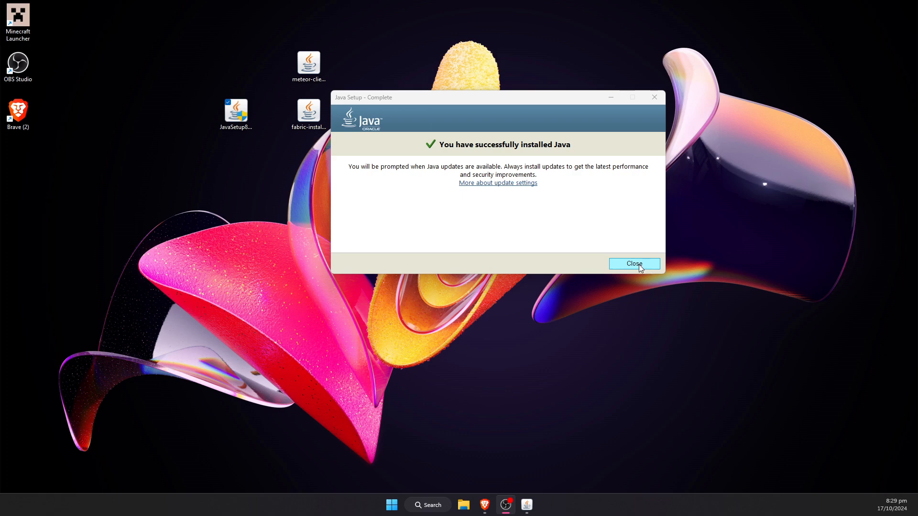
click(634, 264)
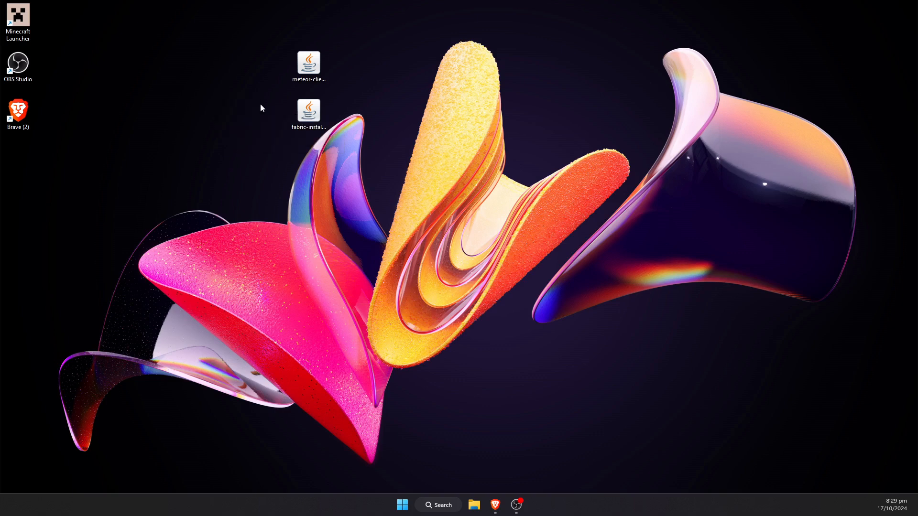
- Launch the Fabric installer jar and check Minecraft 1.21.1 is selected
click(308, 111)
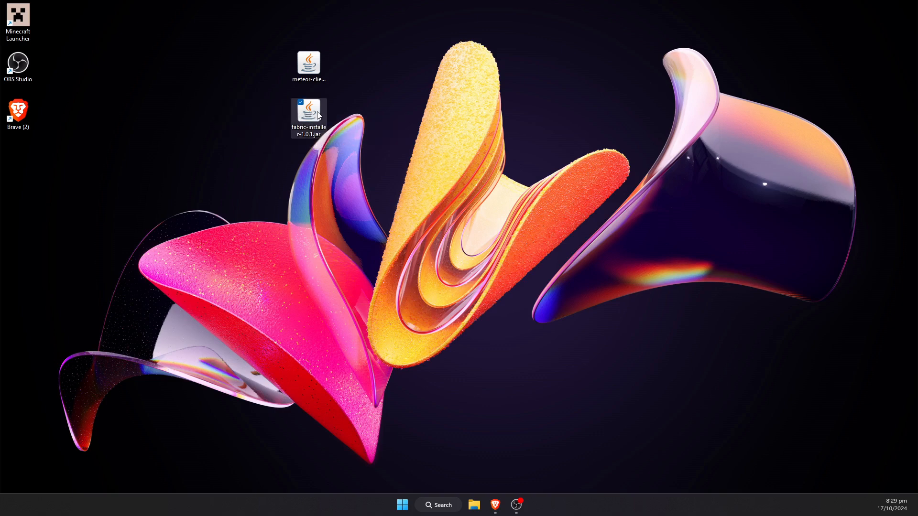
mouse_move(309, 111)
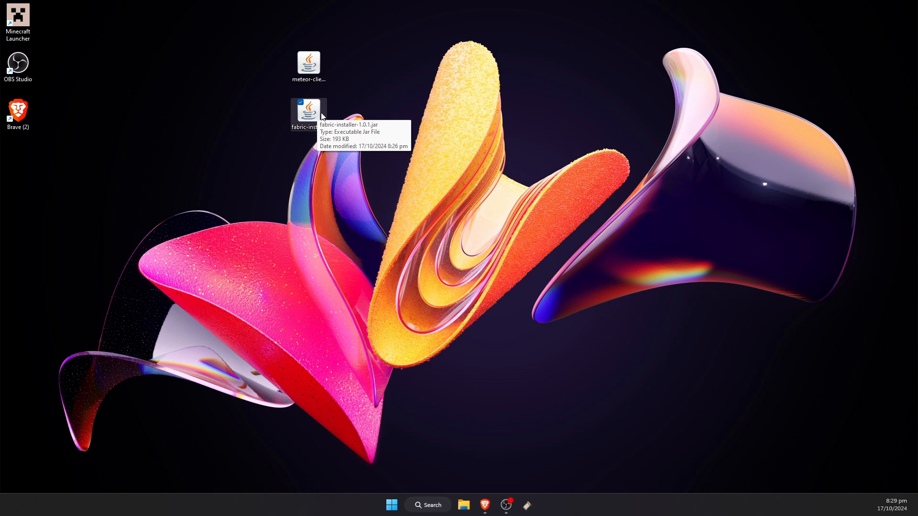
double_click(309, 112)
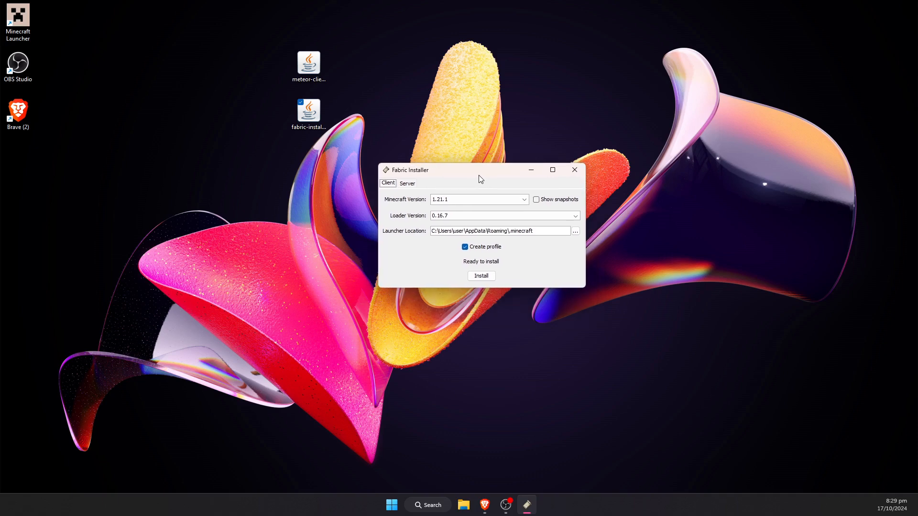
mouse_move(482, 194)
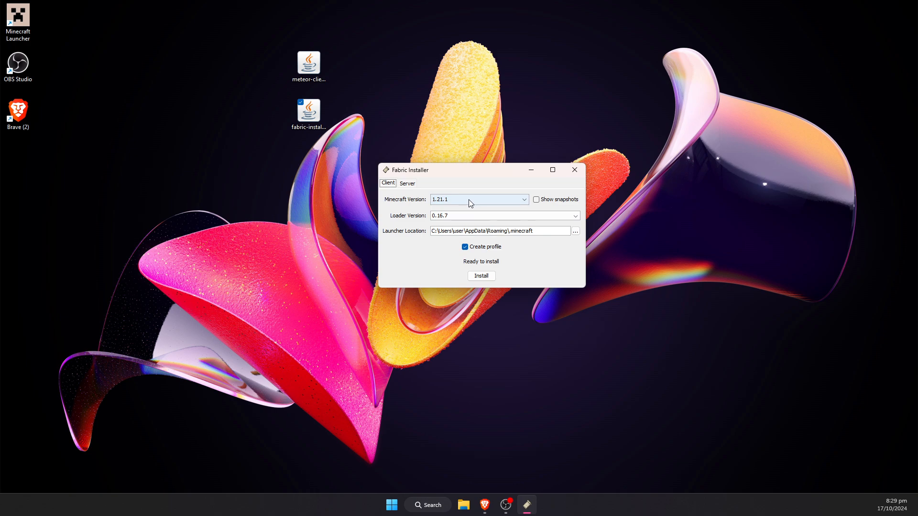
click(309, 61)
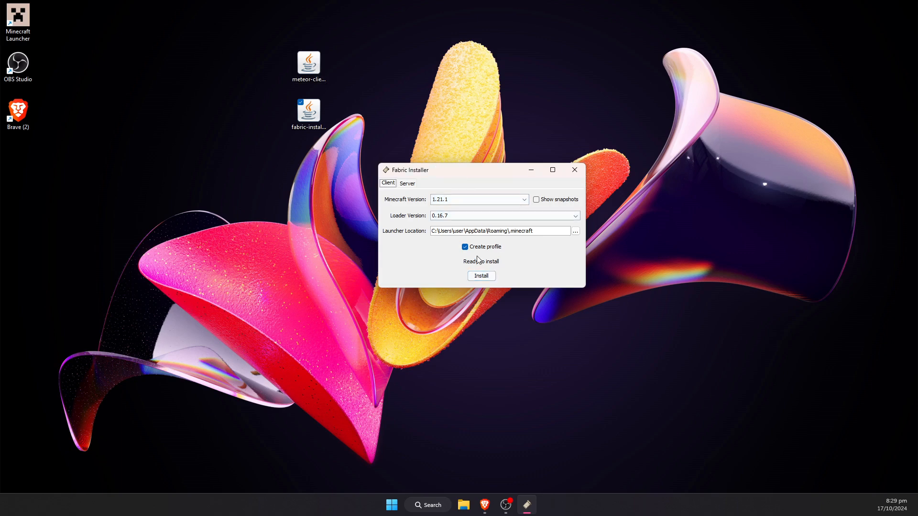
- Install Fabric Loader 0.16.7 for 1.21.1, dismiss the success message and close the installer
click(481, 275)
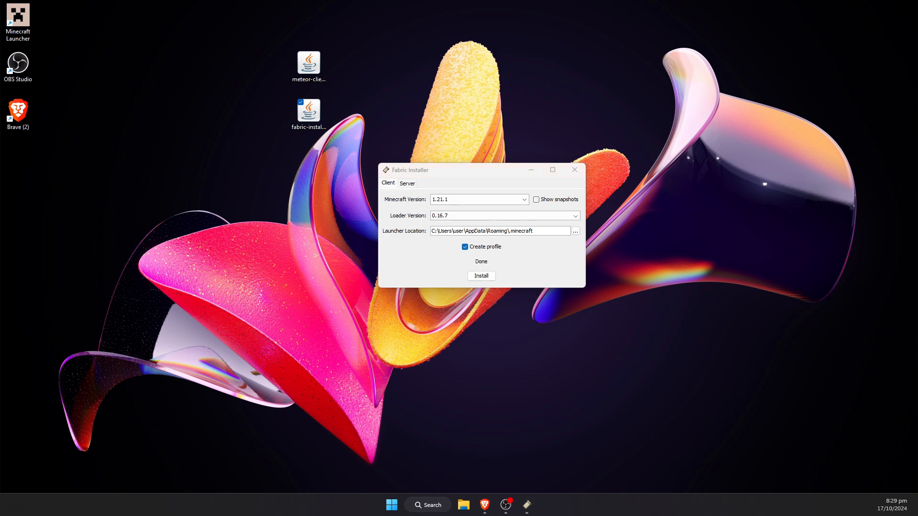
click(481, 275)
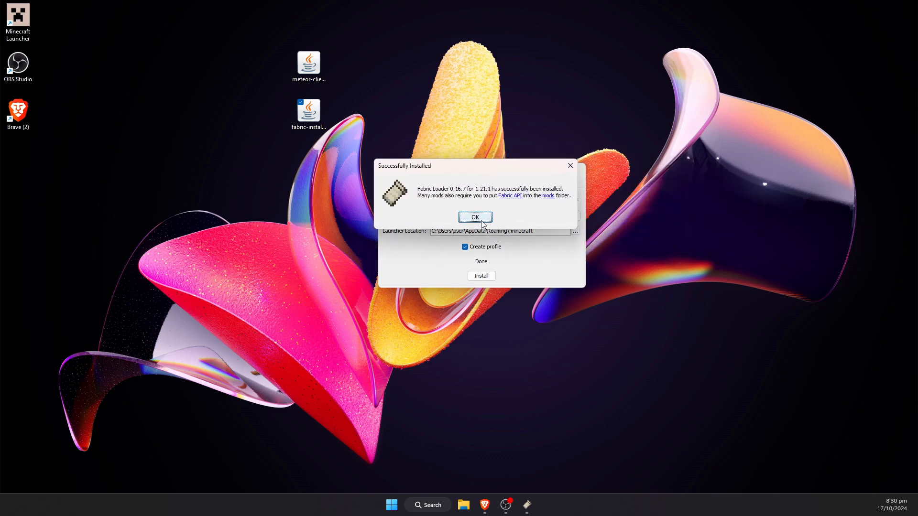
click(475, 217)
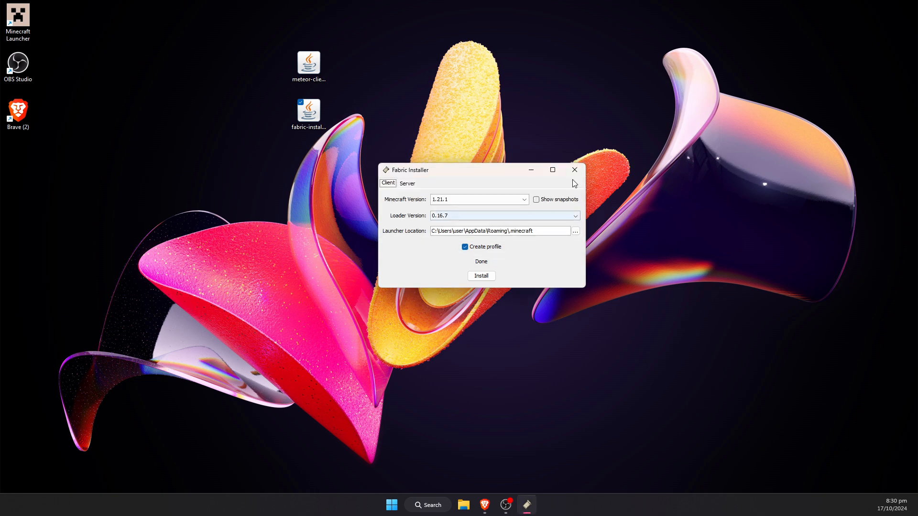
click(575, 170)
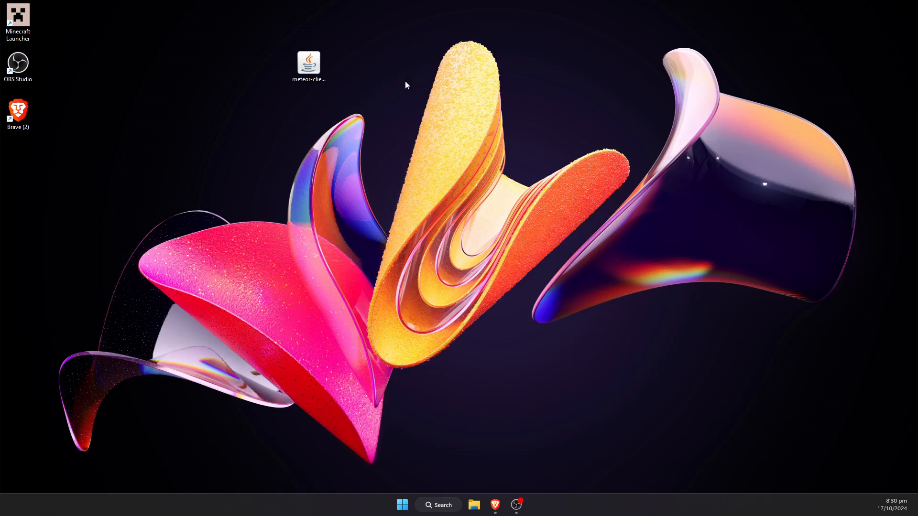
mouse_move(422, 116)
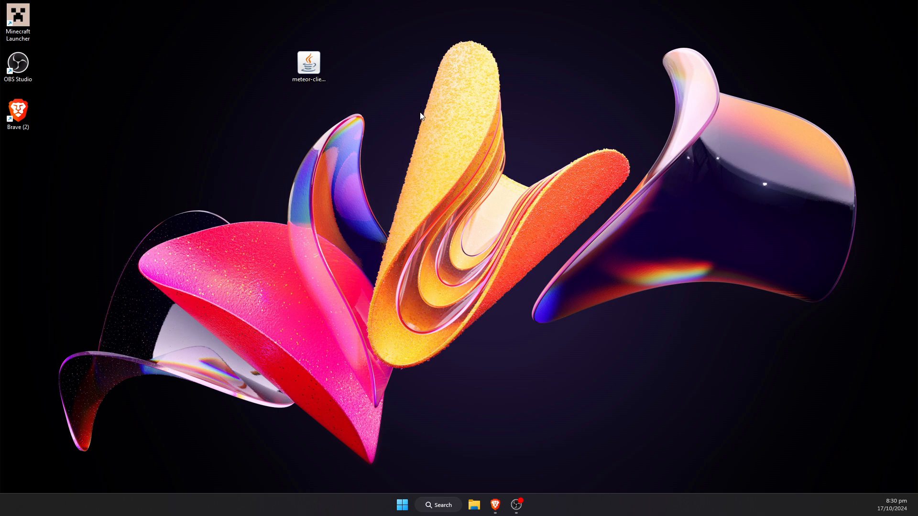
mouse_move(367, 194)
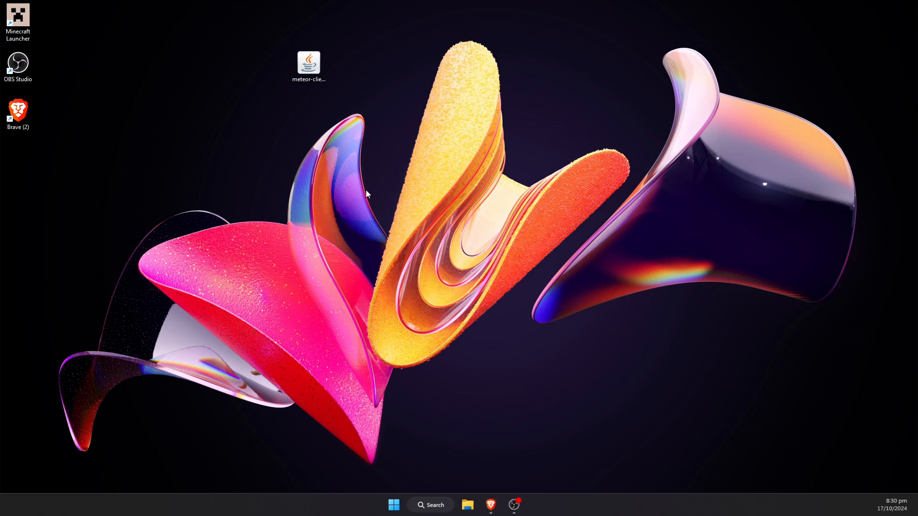
- Open %appdata% through the Run dialog to reach the roaming app-data folder
key(Win+r)
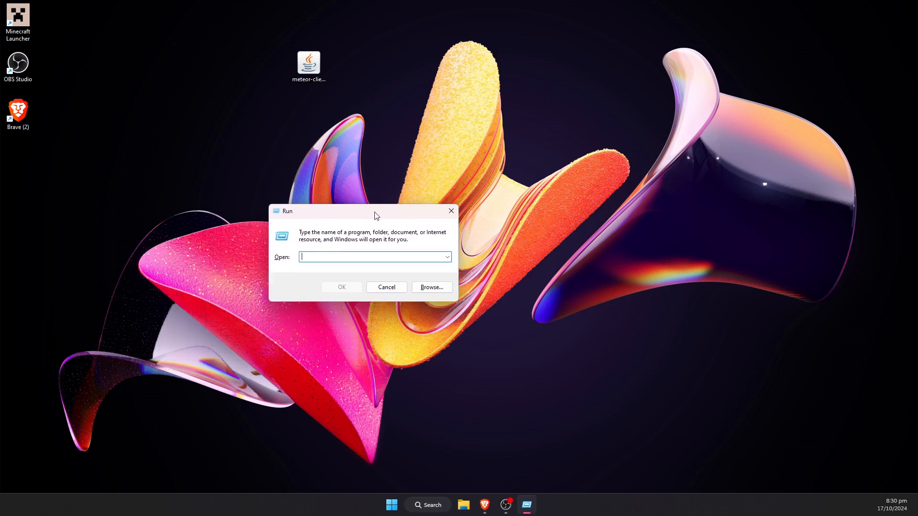
drag(287, 211, 388, 195)
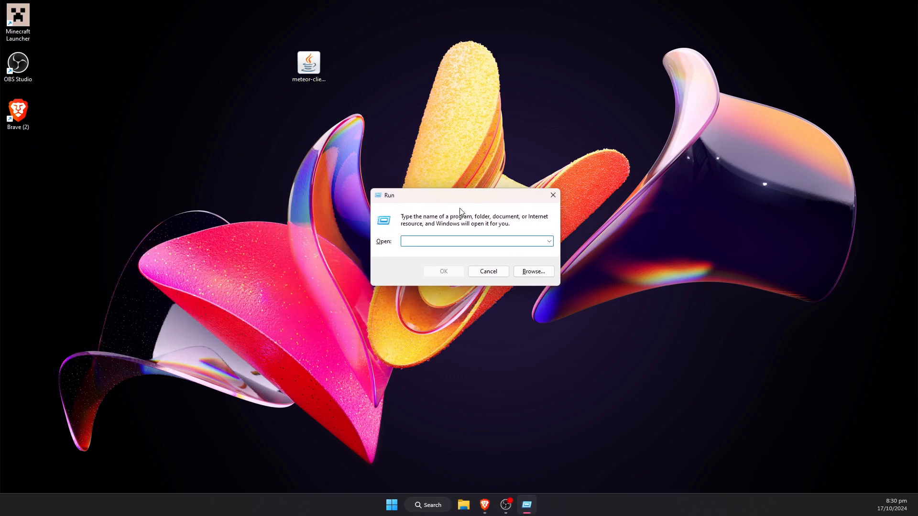
click(474, 241)
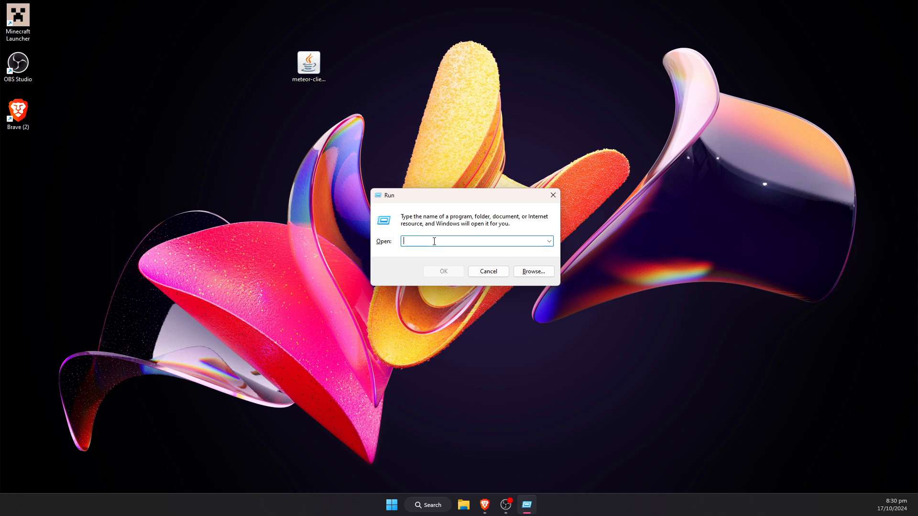
text(%appdata%)
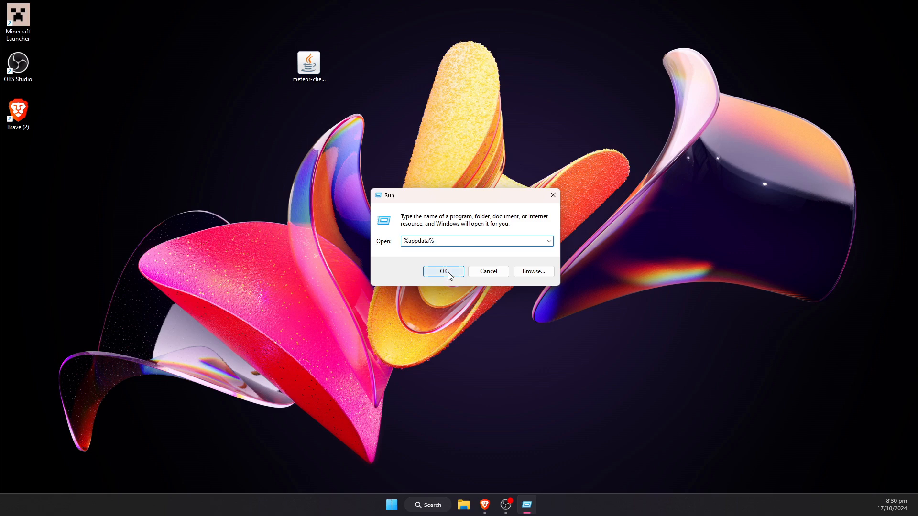
click(442, 271)
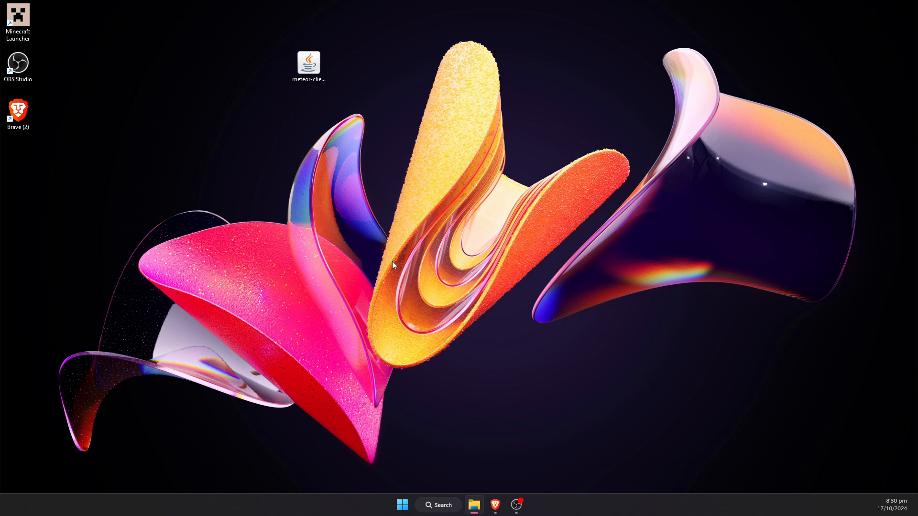
- Browse into the .minecraft folder and locate its mods folder
click(474, 505)
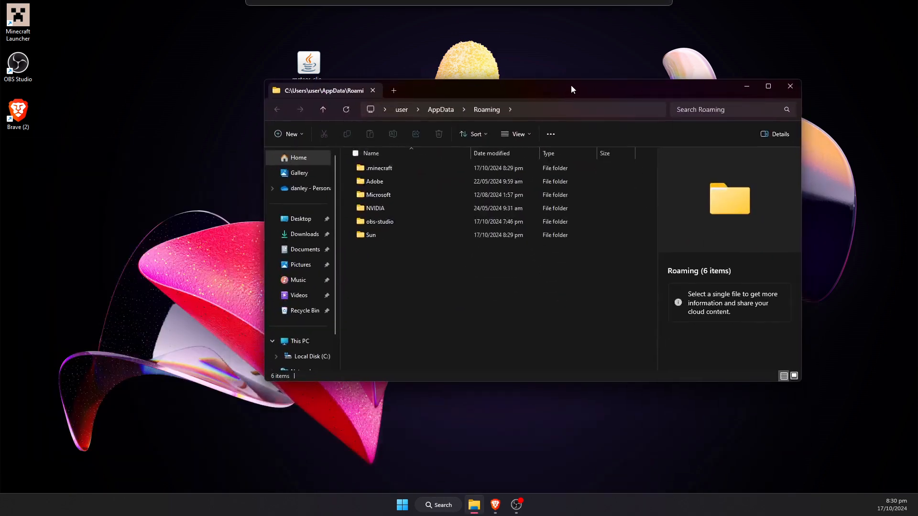
click(380, 168)
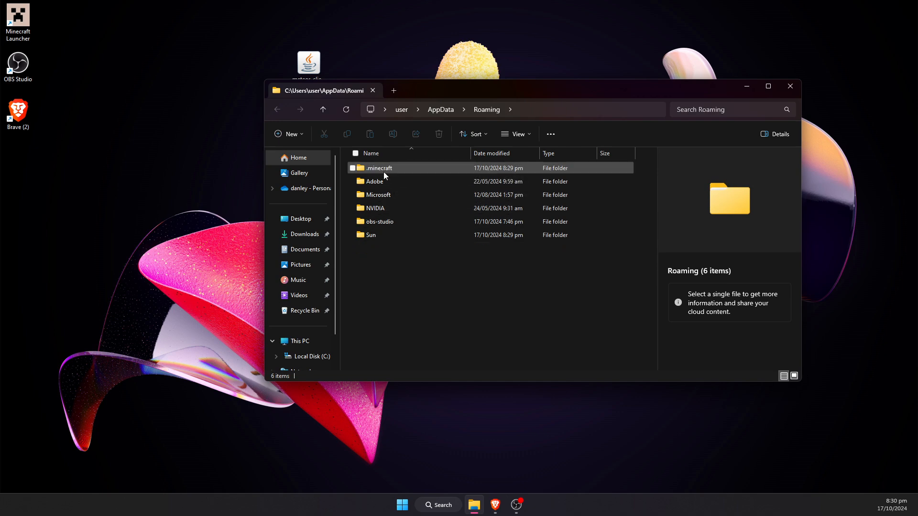
mouse_move(379, 168)
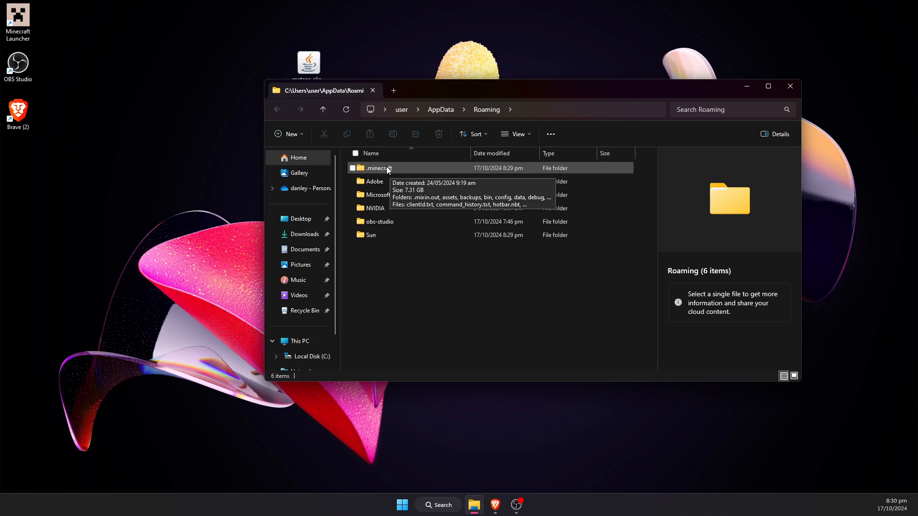
double_click(377, 169)
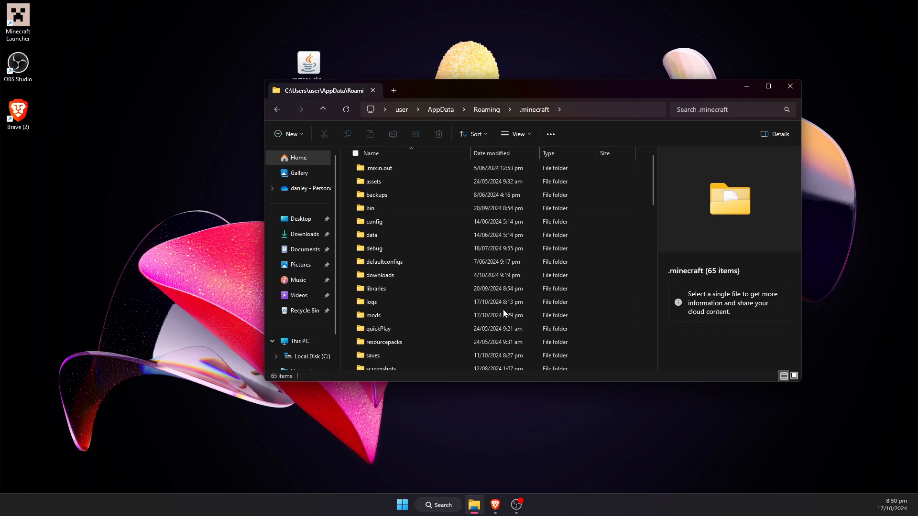
scroll(down, 3)
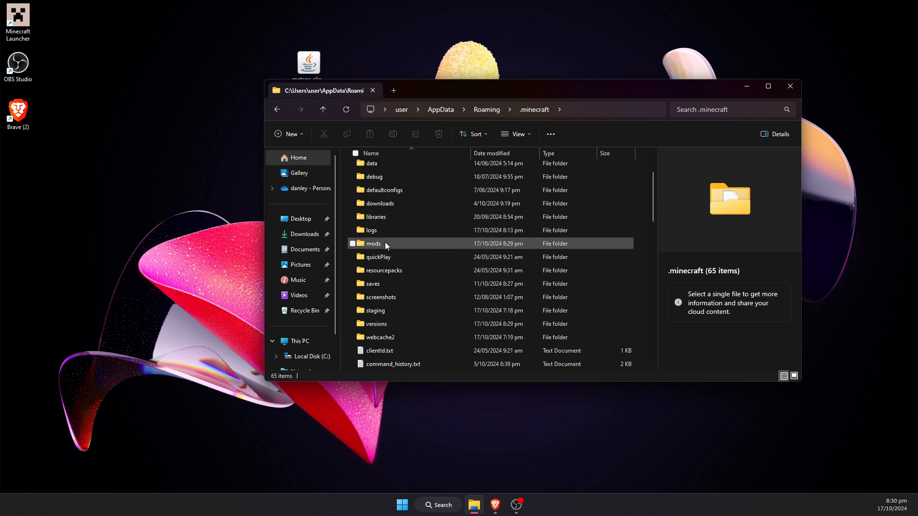
click(373, 244)
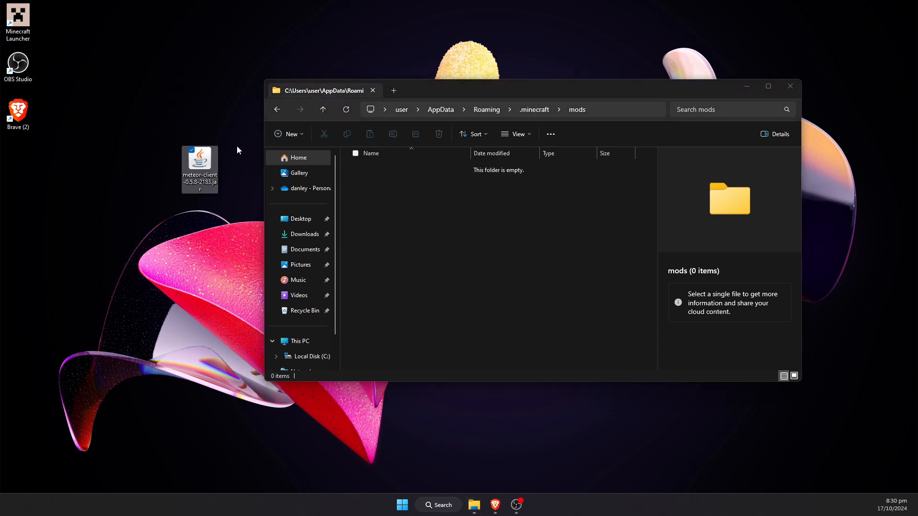
- Move the Meteor Client jar into mods, confirming the folder merge
drag(199, 170, 497, 228)
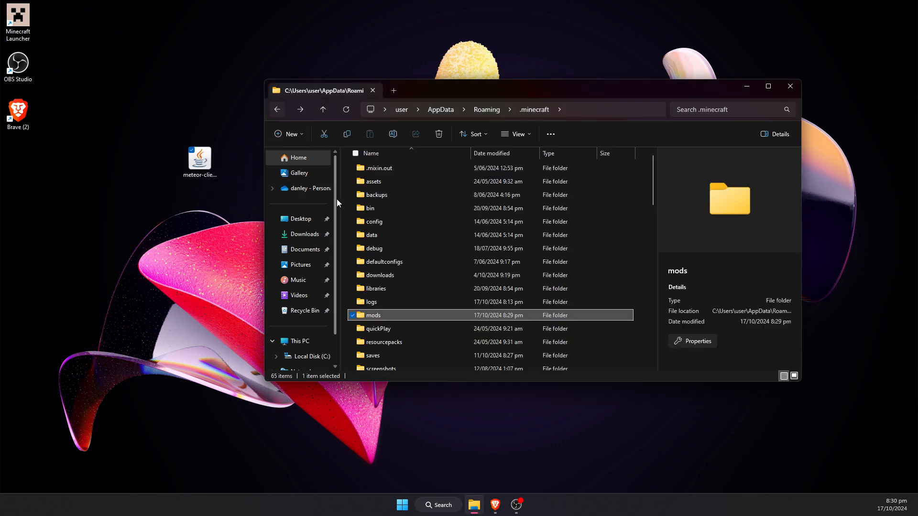
mouse_move(554, 295)
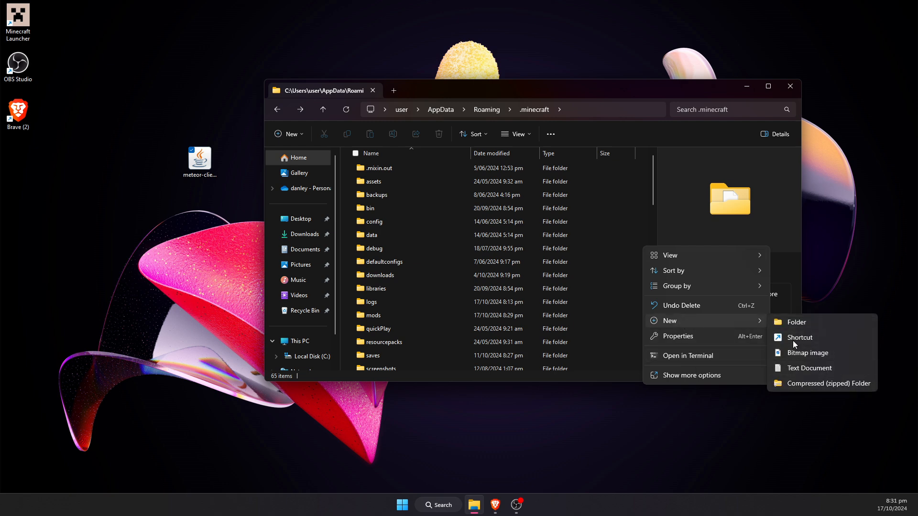
click(795, 323)
text(mods)
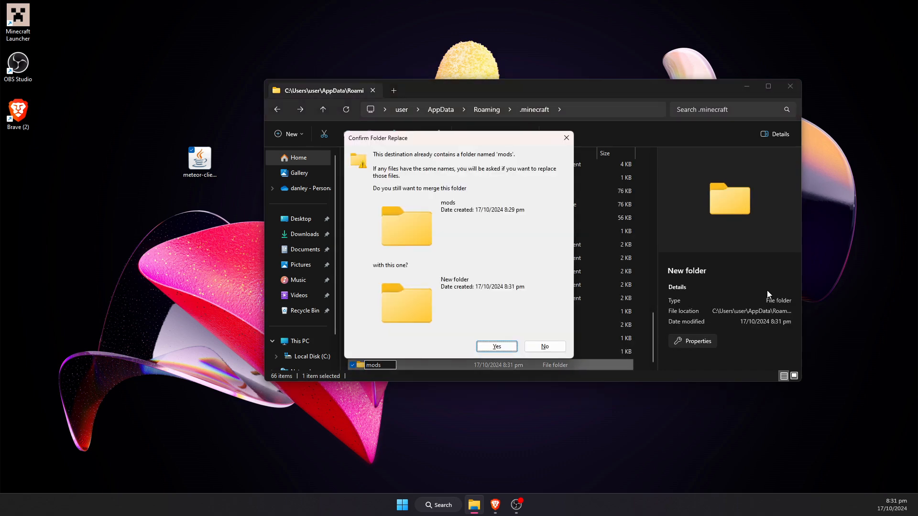
click(495, 346)
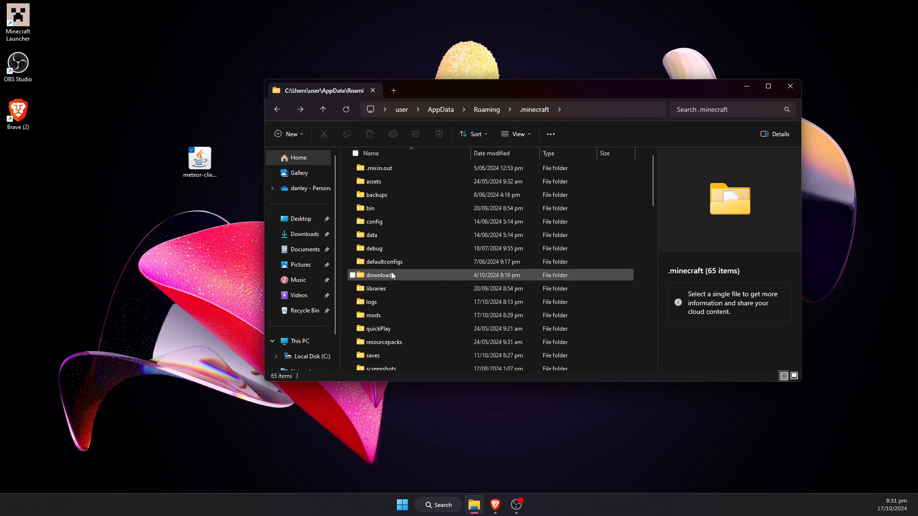
- Verify the meteor-client jar is inside mods, then close File Explorer
scroll(down, 3)
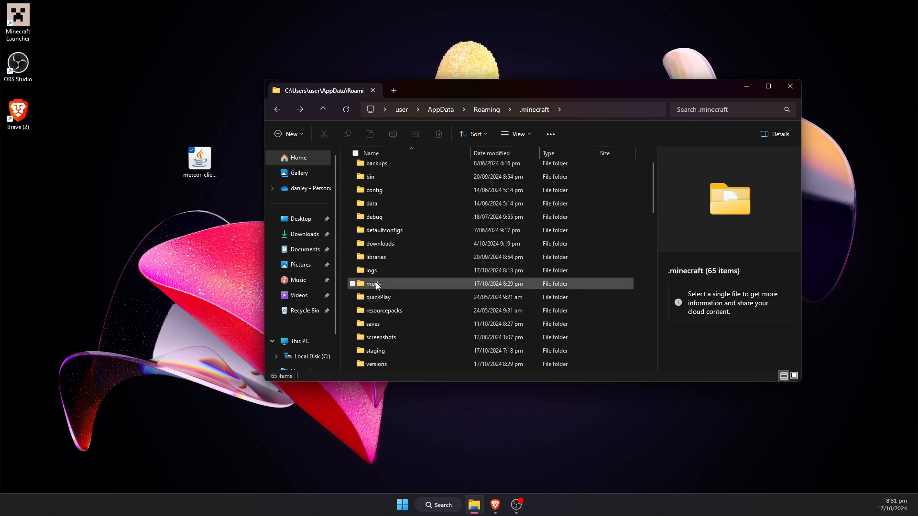
double_click(373, 284)
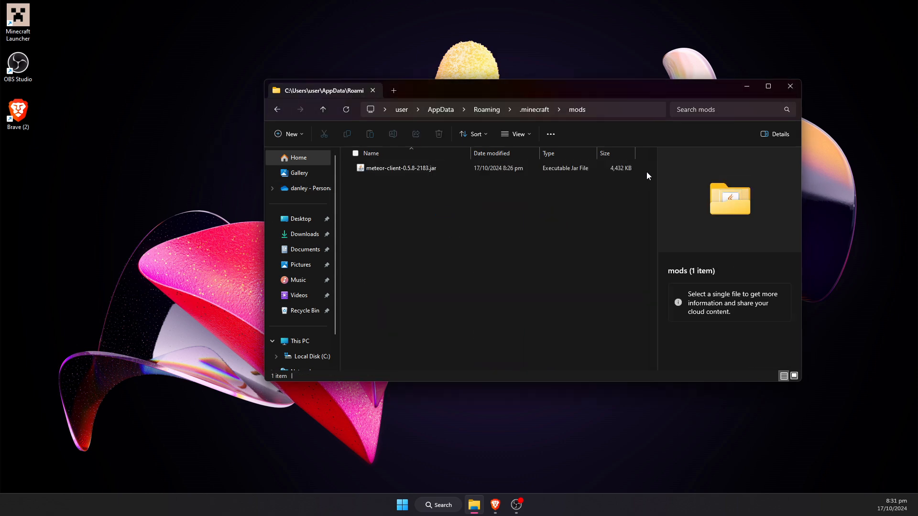
click(789, 86)
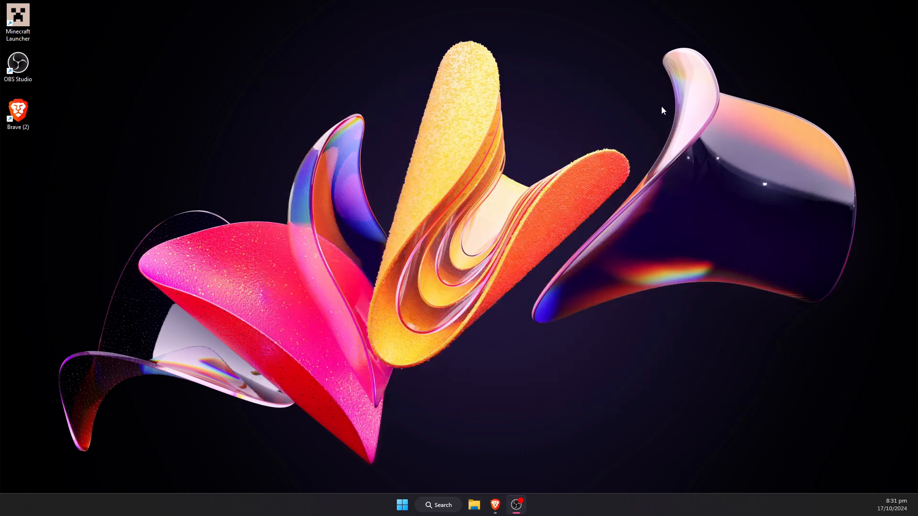
- Play the fabric-loader-1.21.1 installation, accepting the modified-installation warning
click(18, 17)
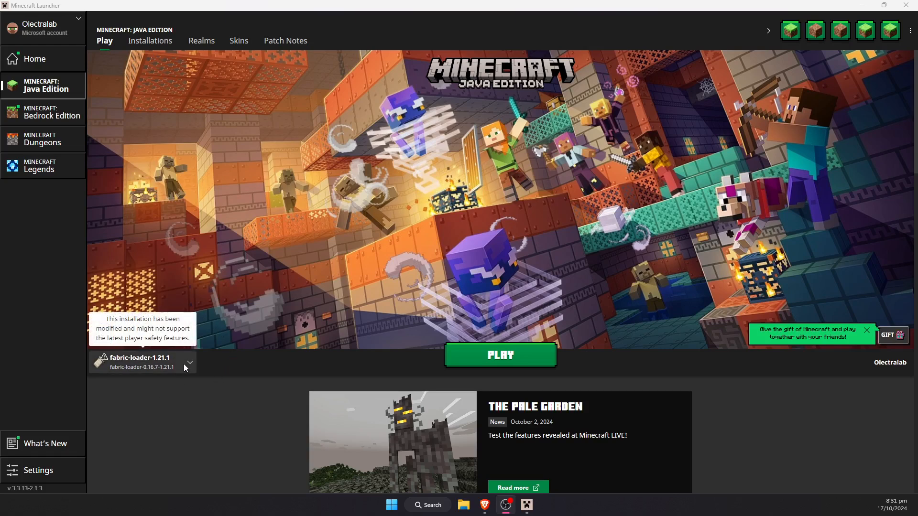
click(189, 362)
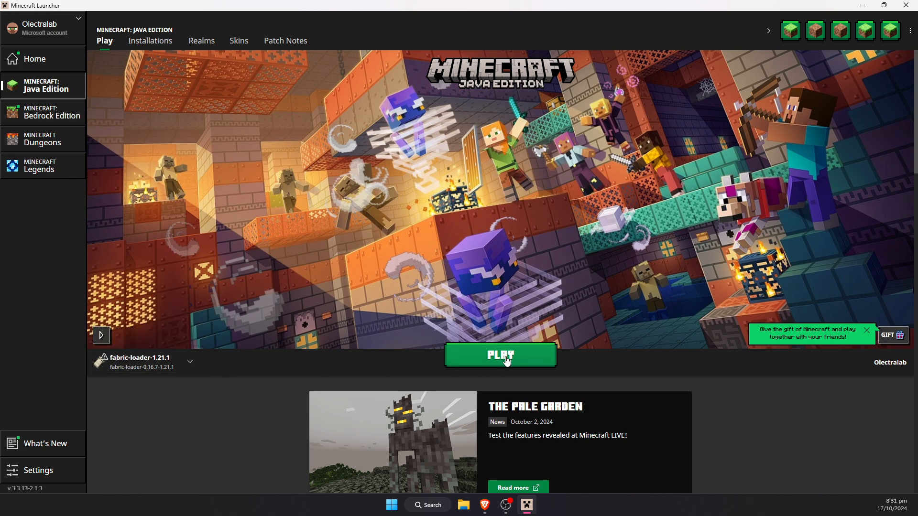
click(499, 356)
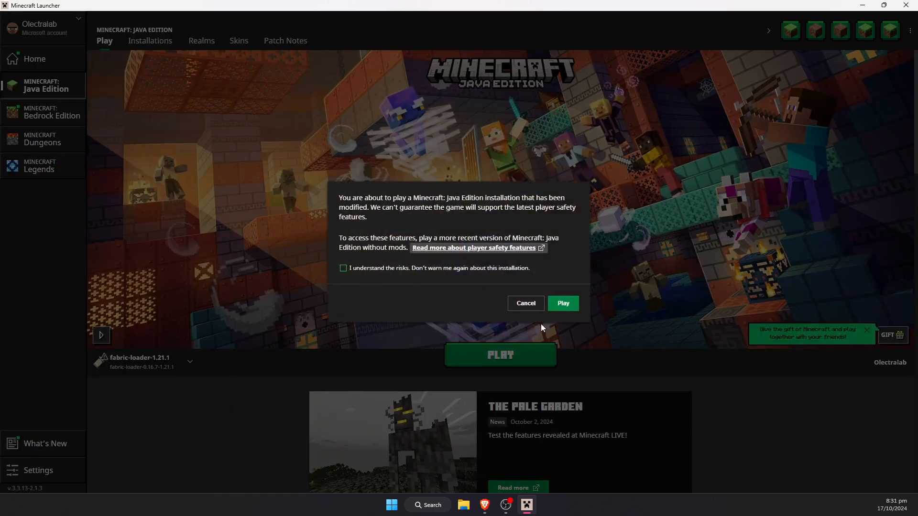
click(562, 303)
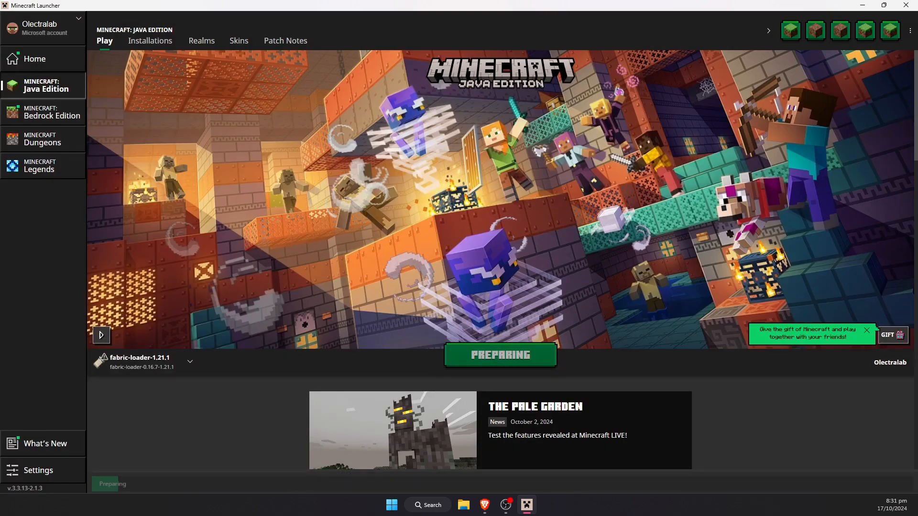
click(500, 355)
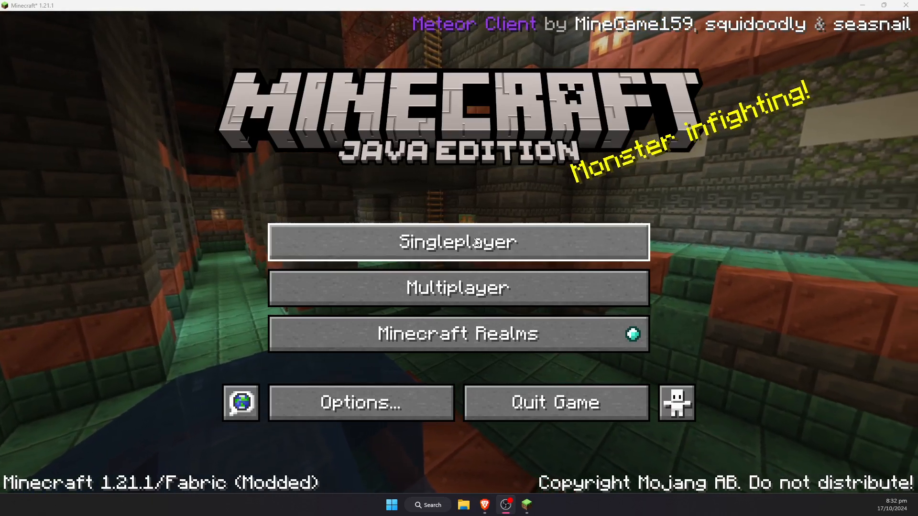
- Create a new singleplayer world 'Meteor Test World' in Creative mode
click(457, 242)
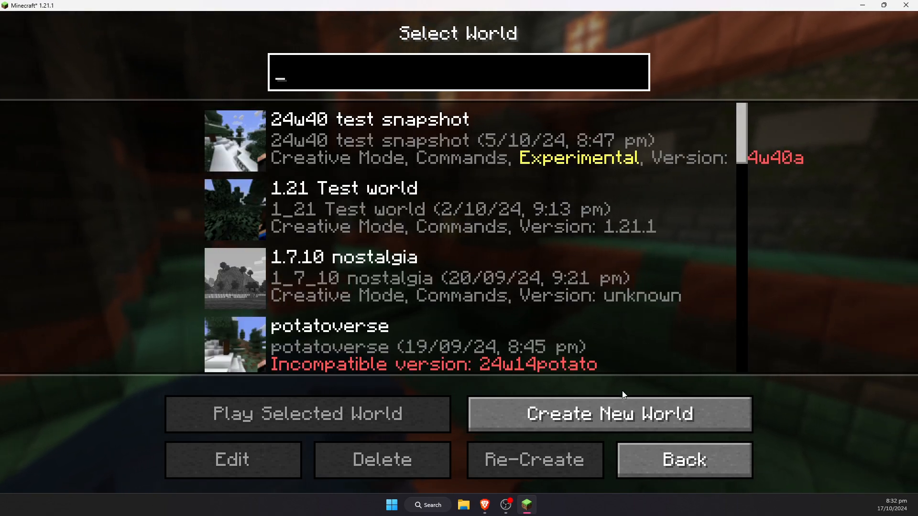
click(608, 414)
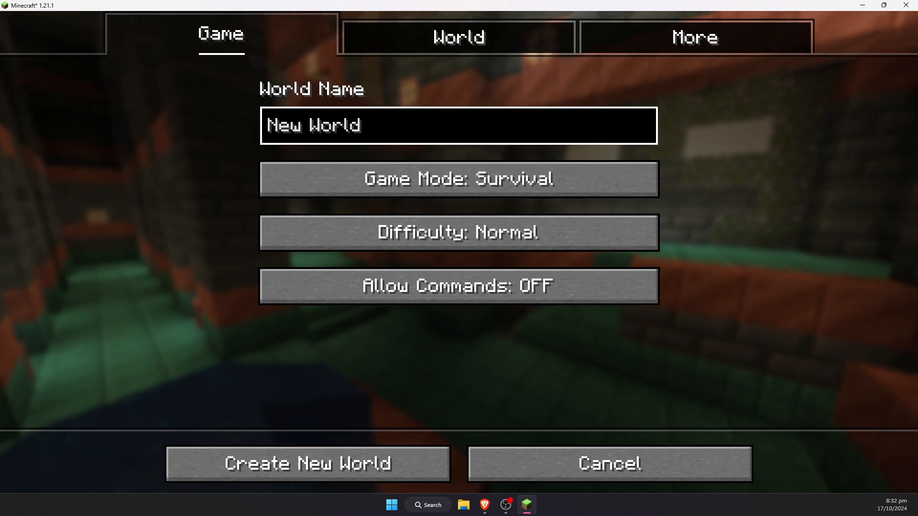
click(458, 124)
text(Meteor Test)
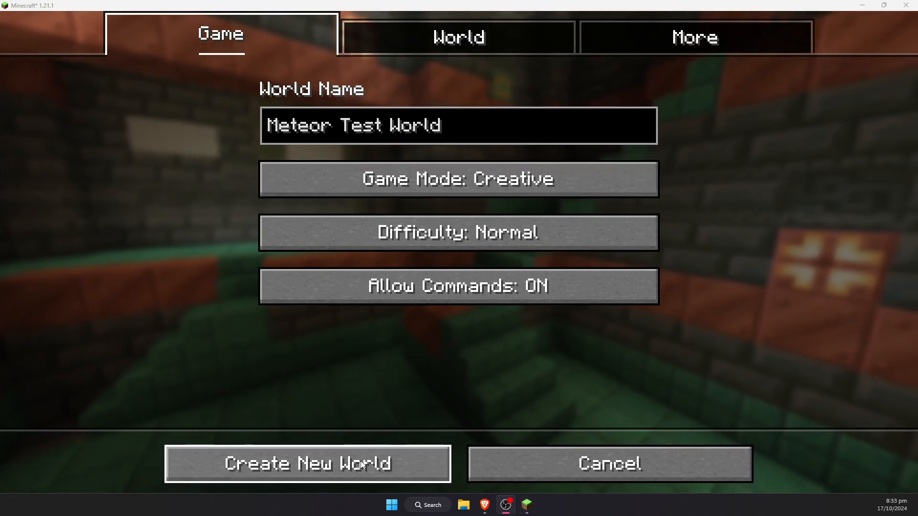
click(307, 463)
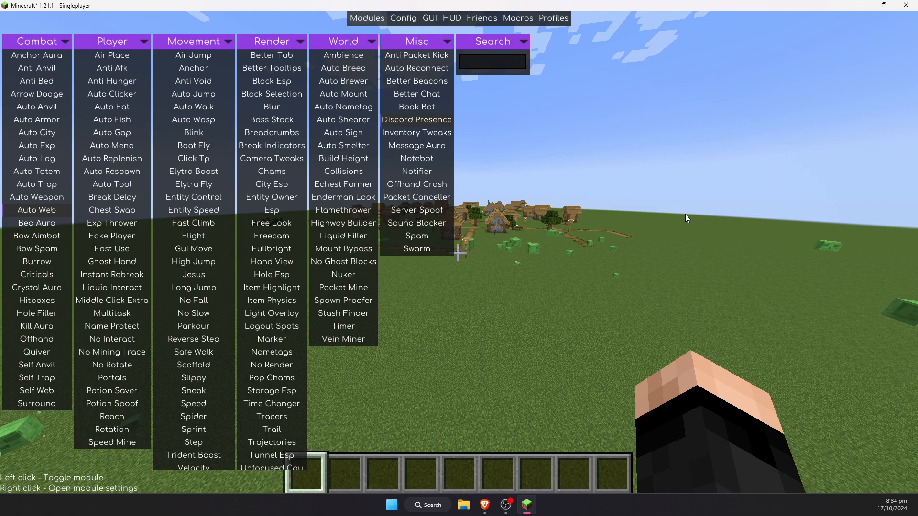
mouse_move(681, 208)
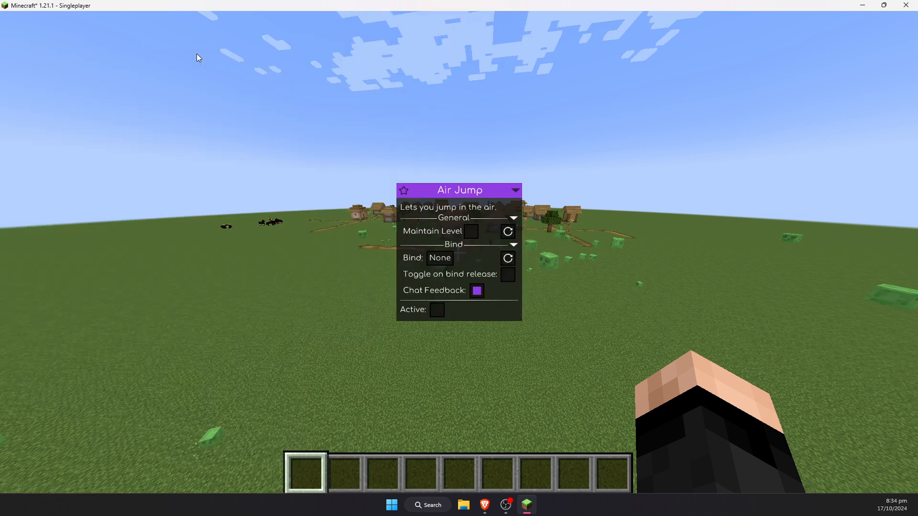
mouse_move(595, 237)
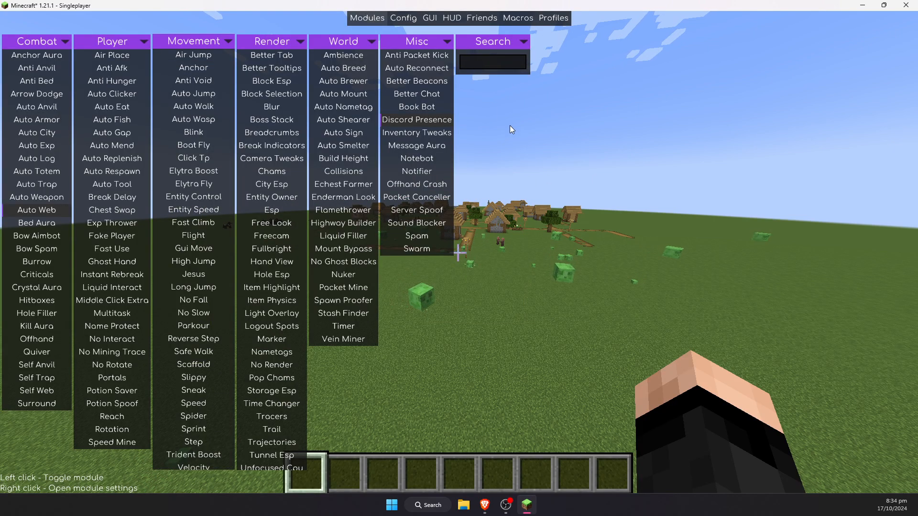
mouse_move(517, 122)
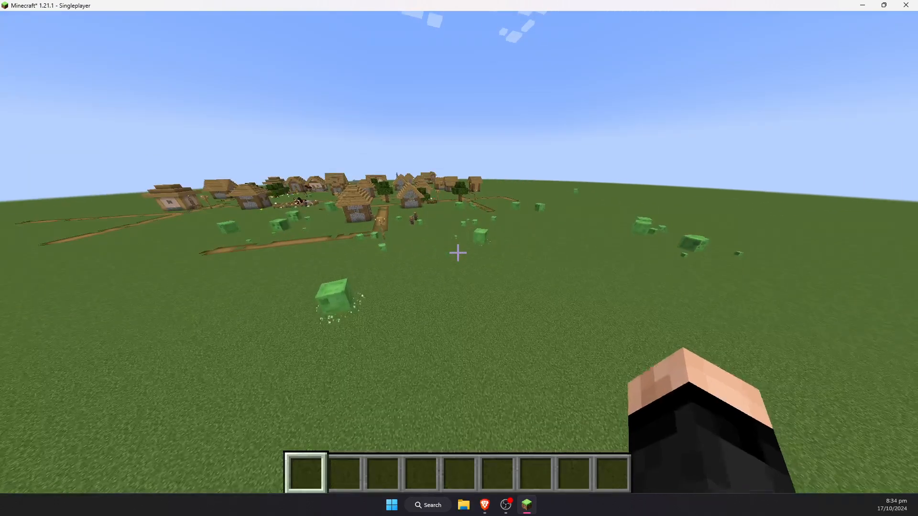
key(RShift)
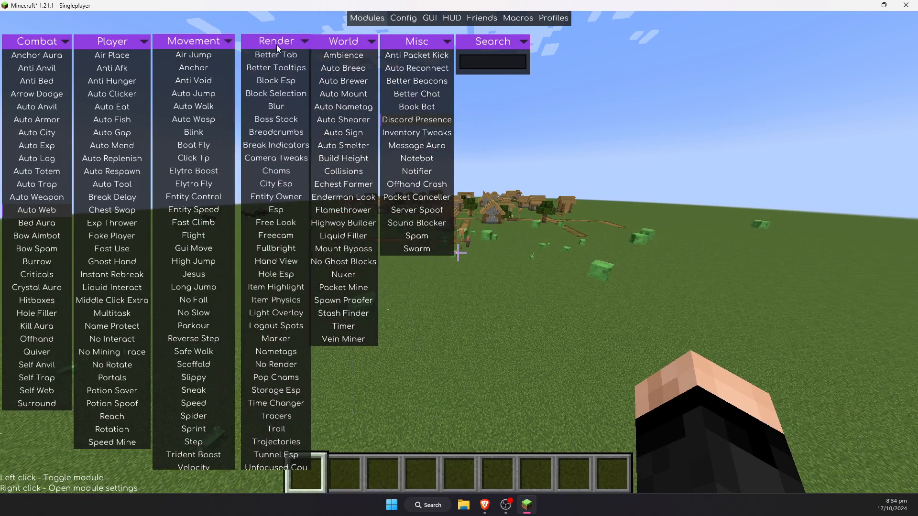
click(403, 18)
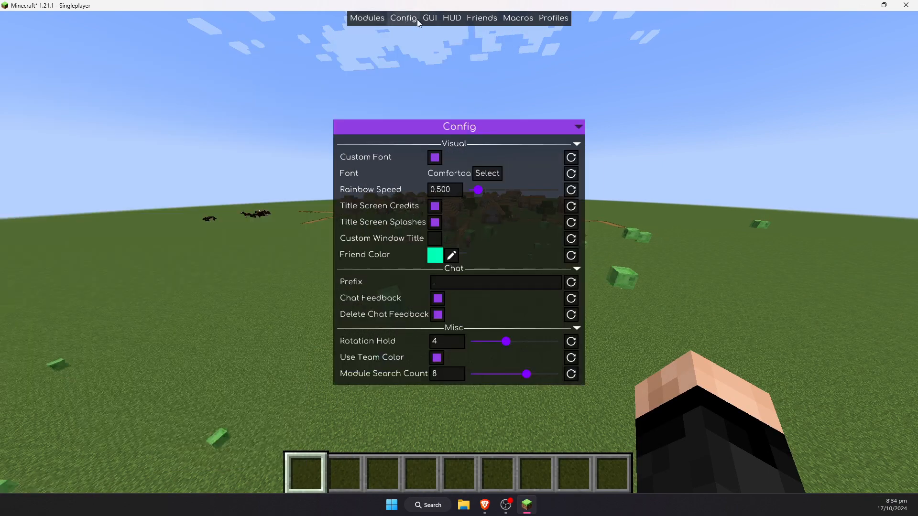
click(481, 17)
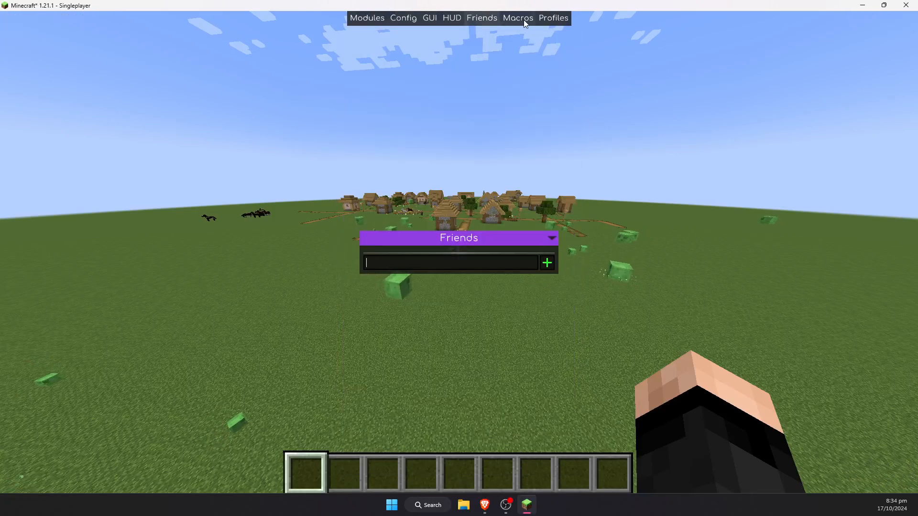
click(552, 17)
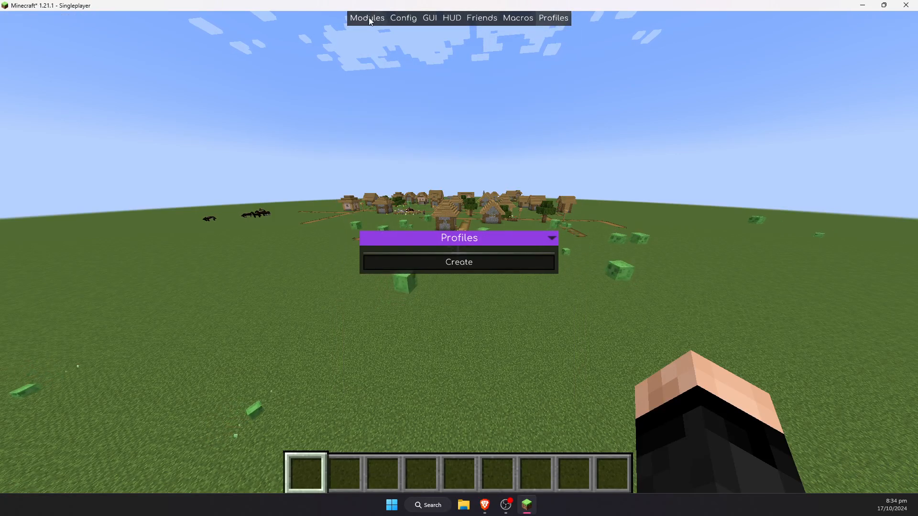
click(367, 18)
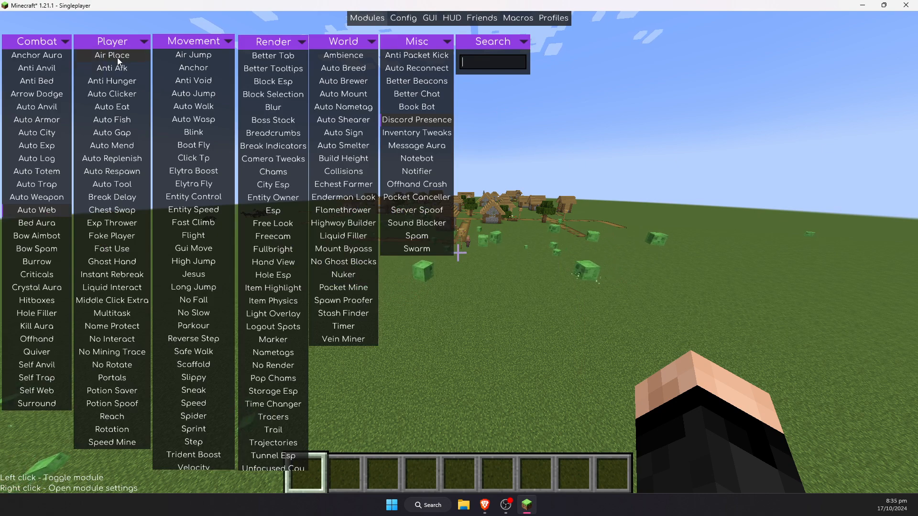
mouse_move(561, 129)
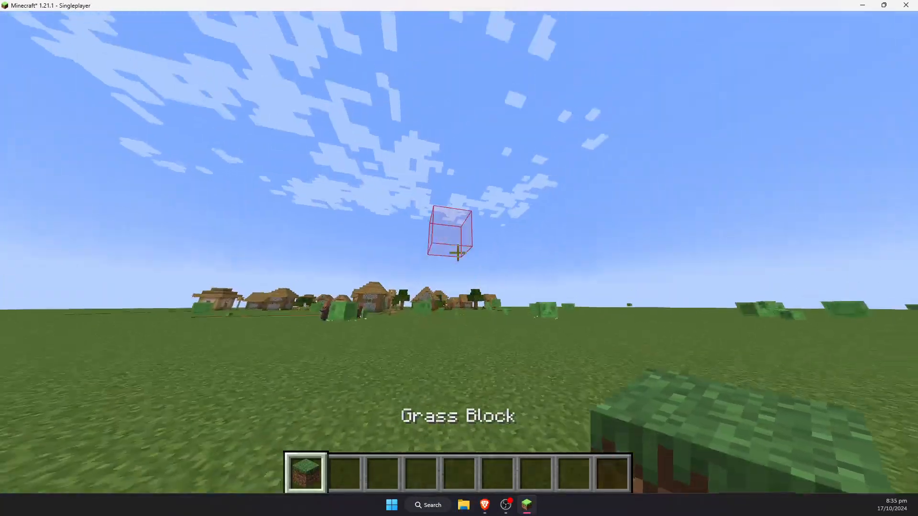
mouse_move(459, 253)
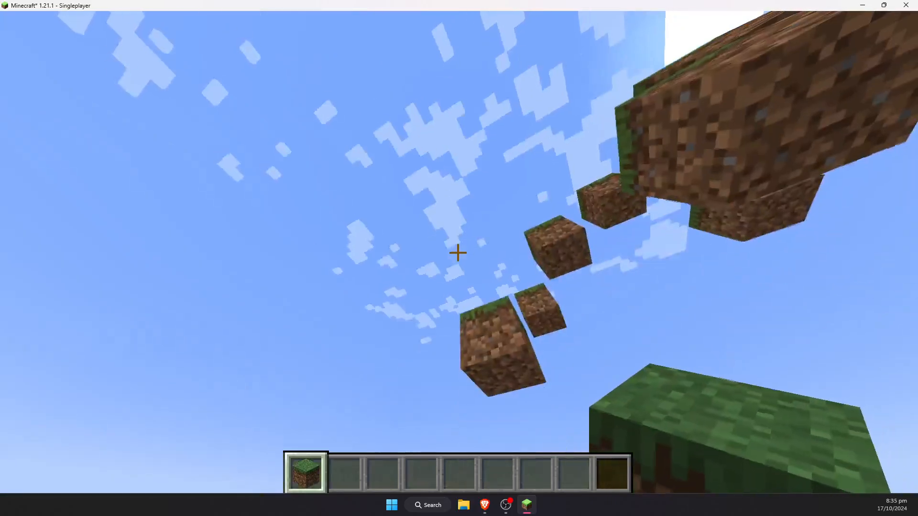
- Switch the world to adventure mode with /gamemode adventure
text(/gamemode adventure)
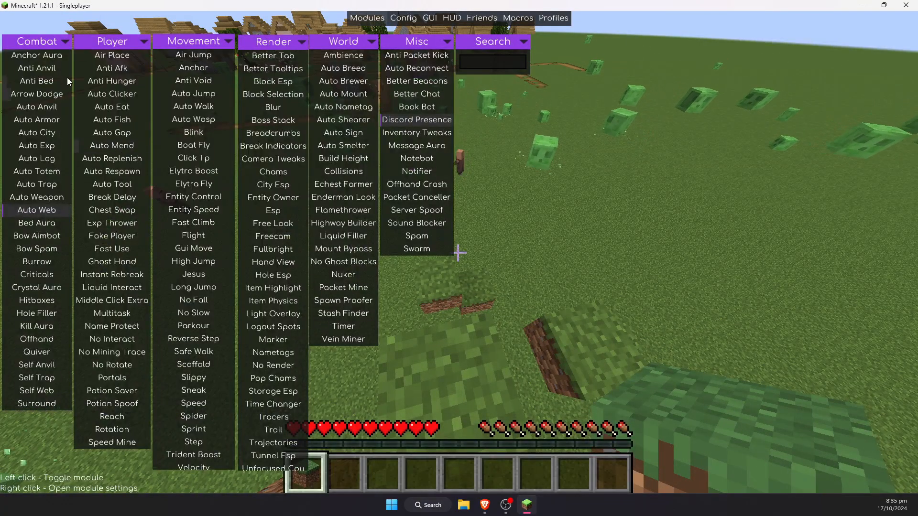
mouse_move(194, 235)
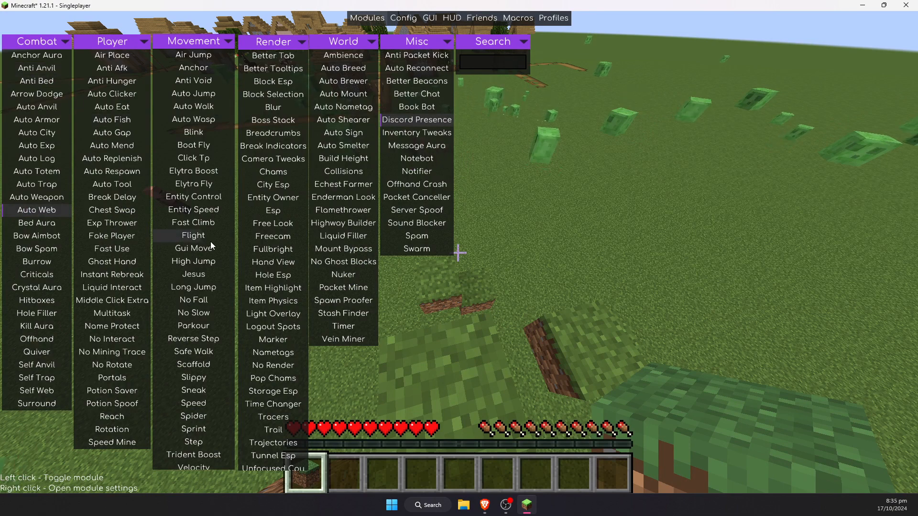
mouse_move(193, 274)
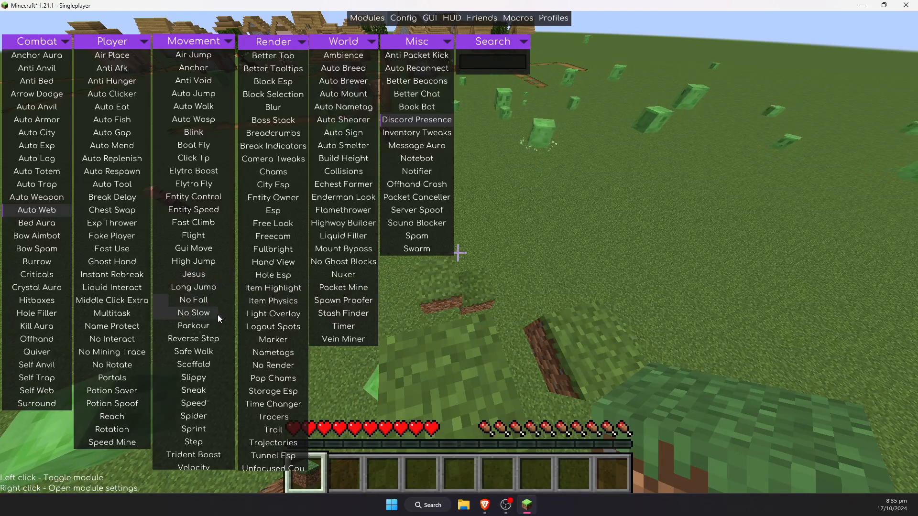
mouse_move(193, 325)
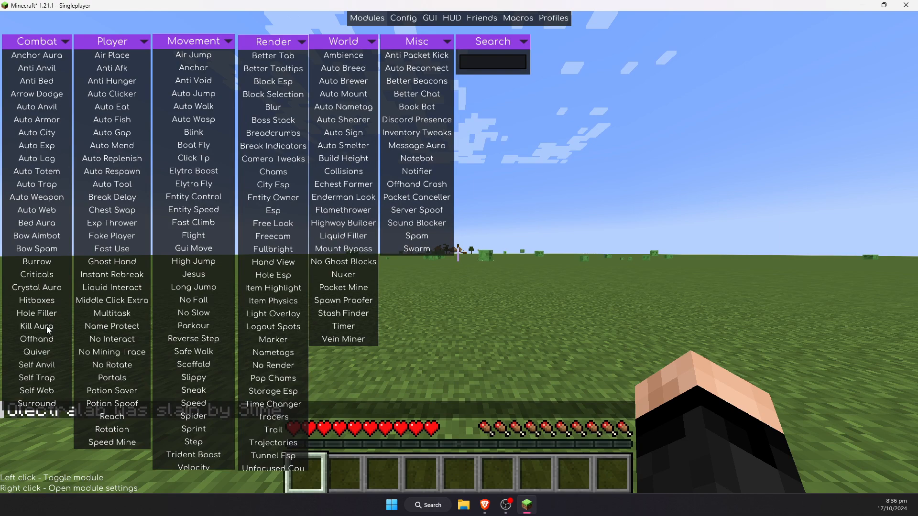
- Reach the Kill Aura Entities selector and scroll to the Monsters category
right_click(35, 326)
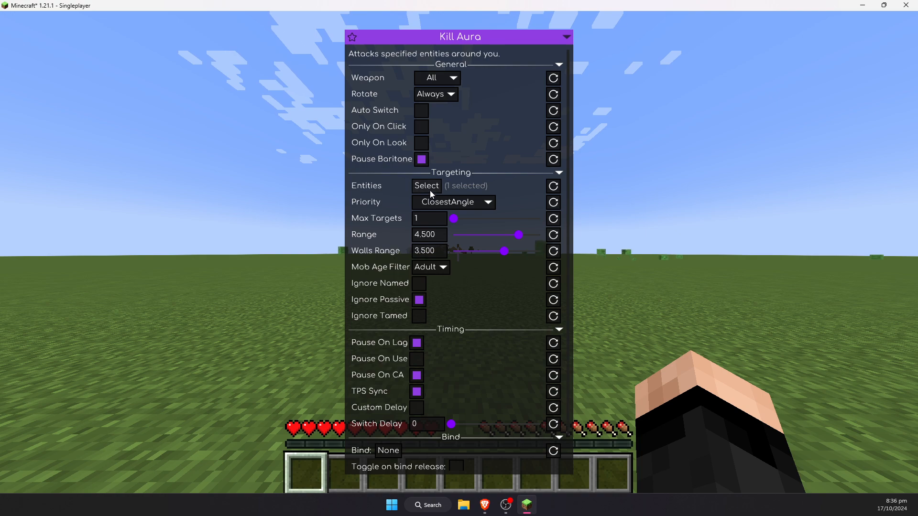
click(425, 185)
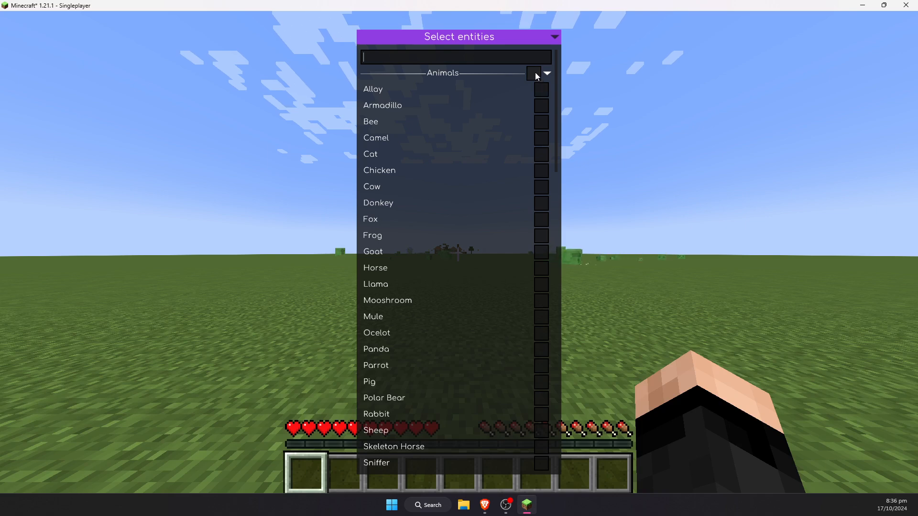
scroll(down, 3)
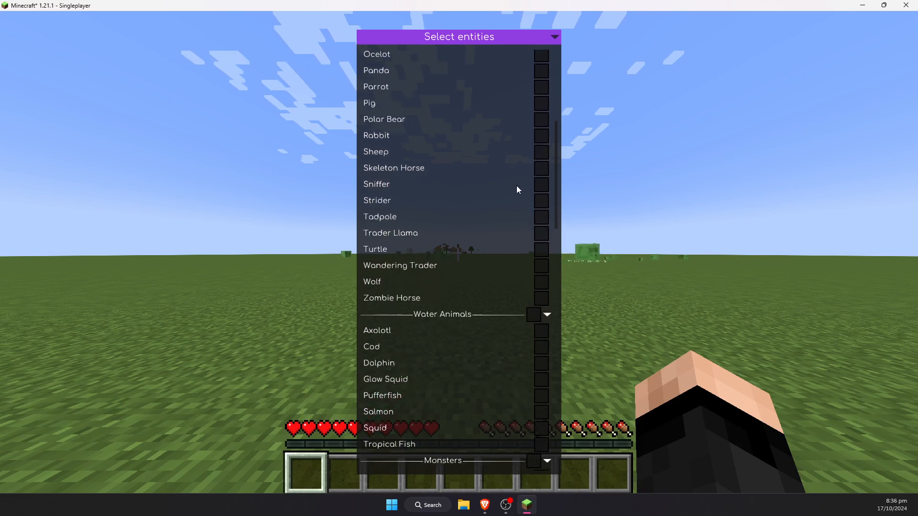
scroll(down, 3)
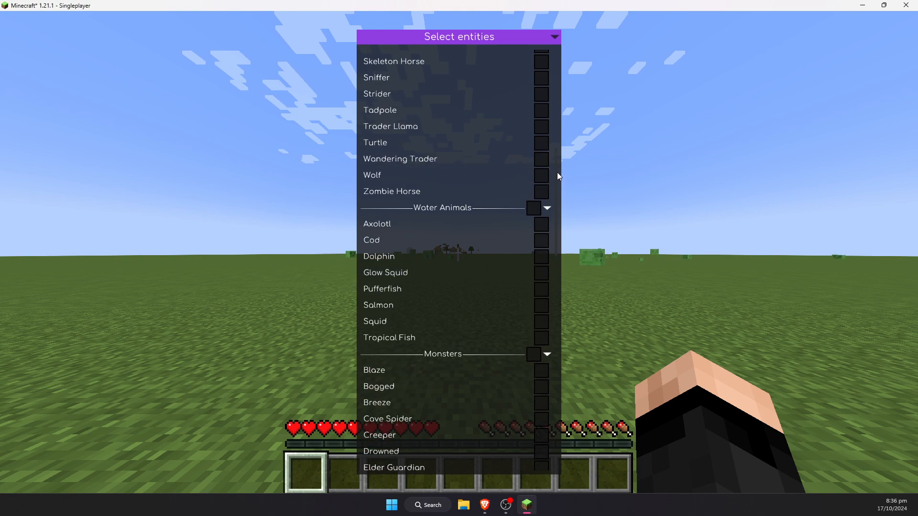
scroll(down, 3)
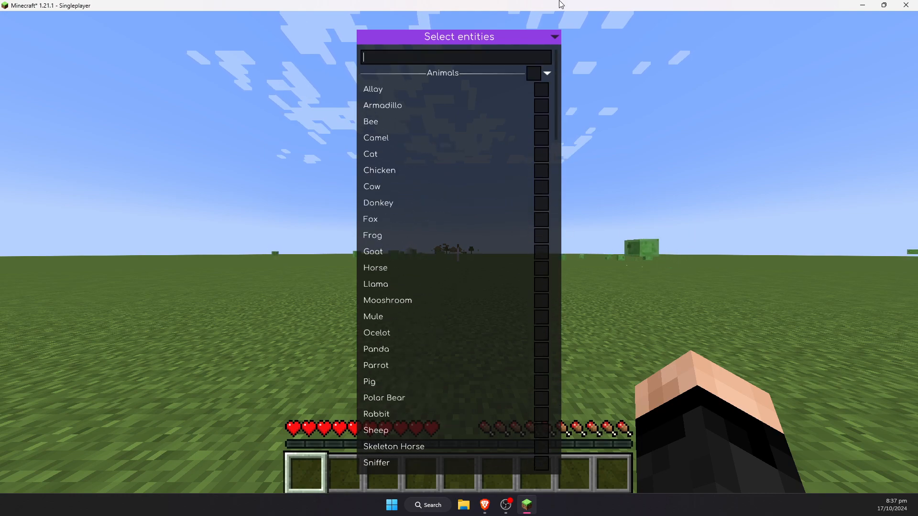
- Tick the Monsters category so Kill Aura targets zombies and zombified piglins
click(533, 73)
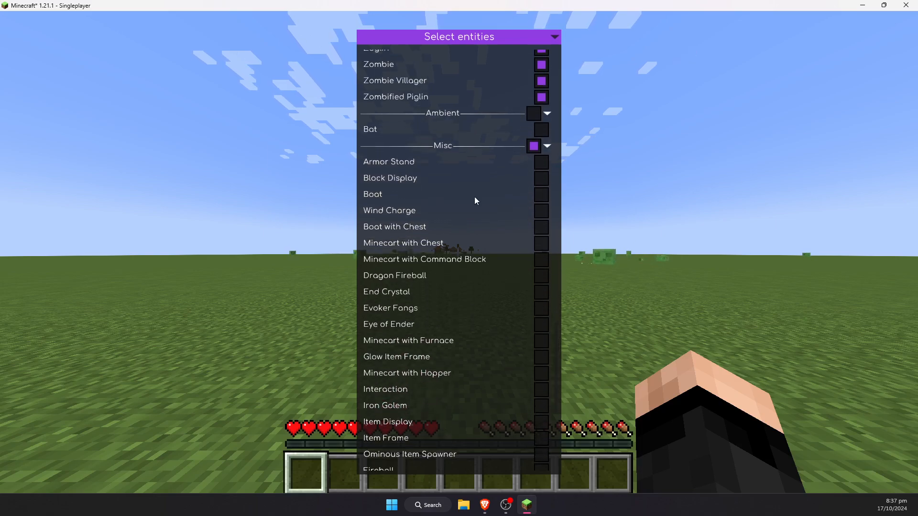
scroll(down, 3)
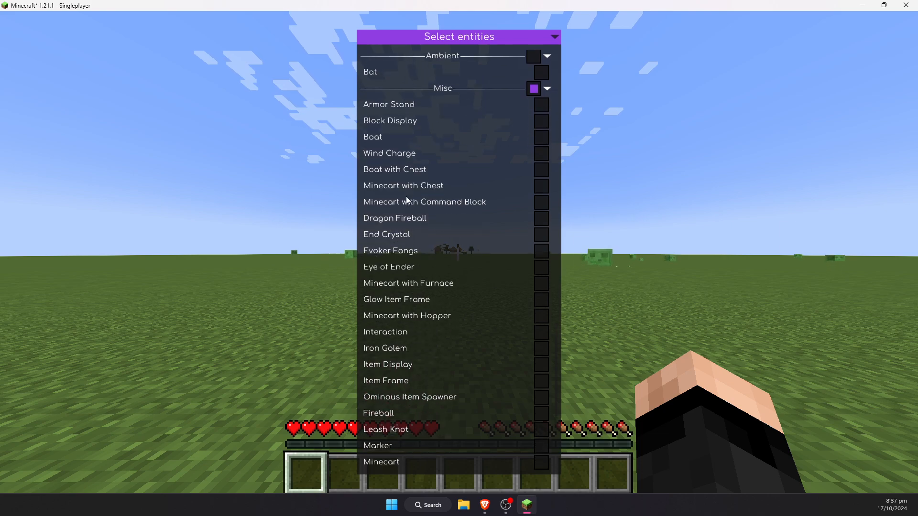
scroll(down, 3)
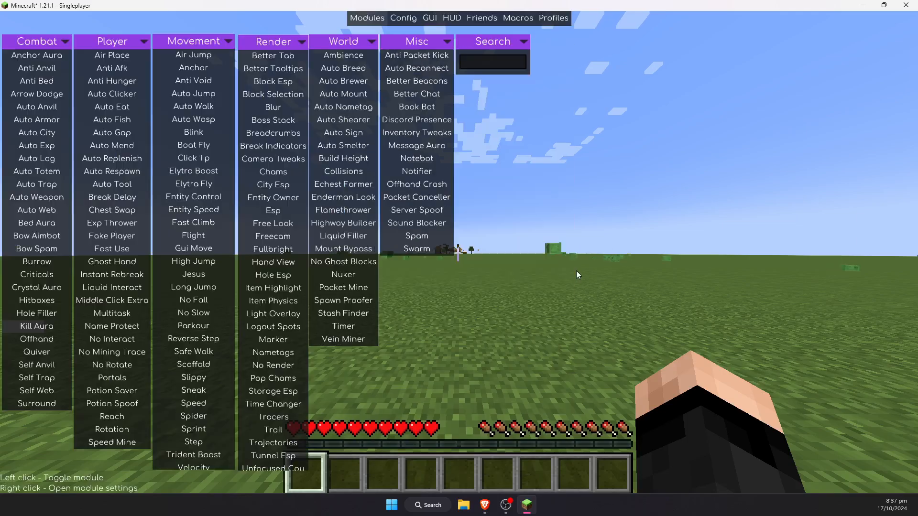
key(RSHIFT)
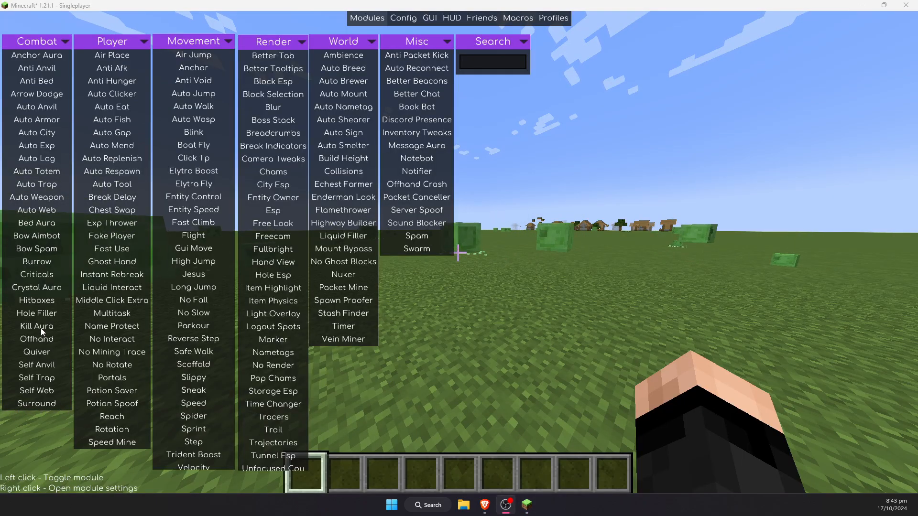
mouse_move(36, 326)
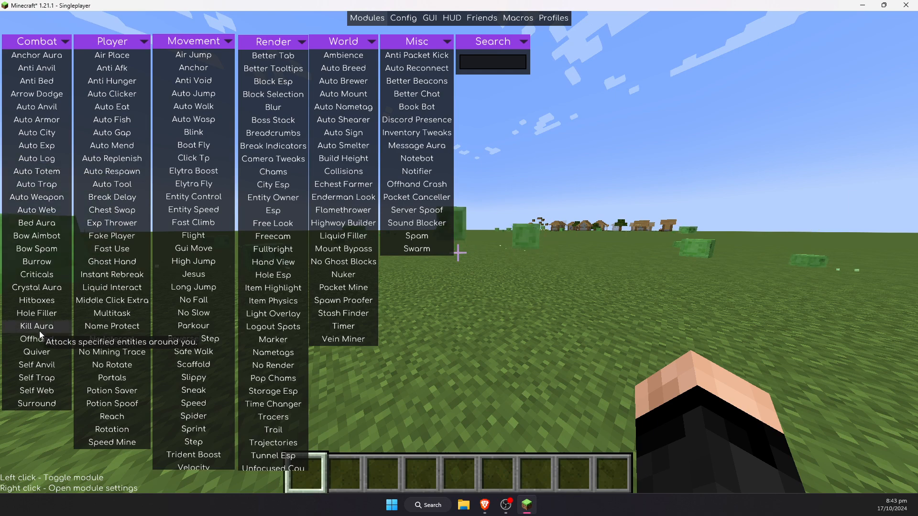
- Inspect Kill Aura's Rotate and Shield Mode dropdowns, then start assigning its toggle bind
right_click(36, 326)
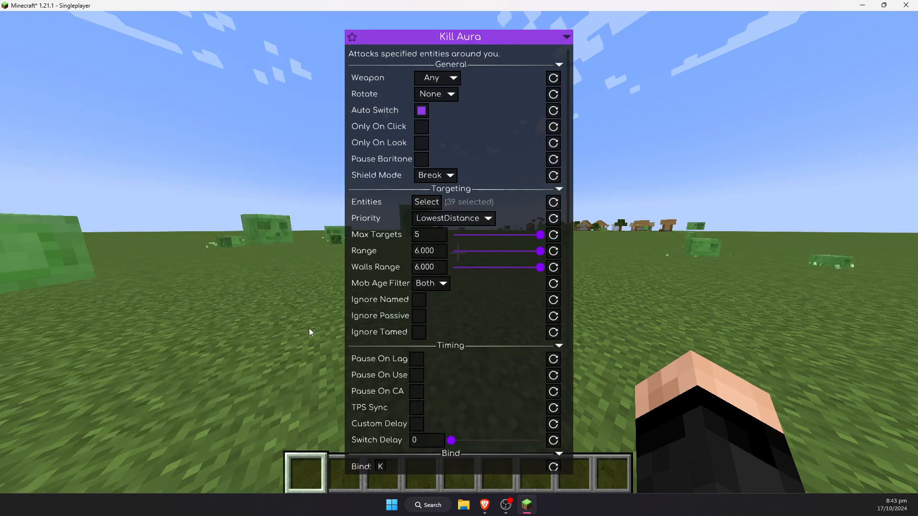
mouse_move(451, 162)
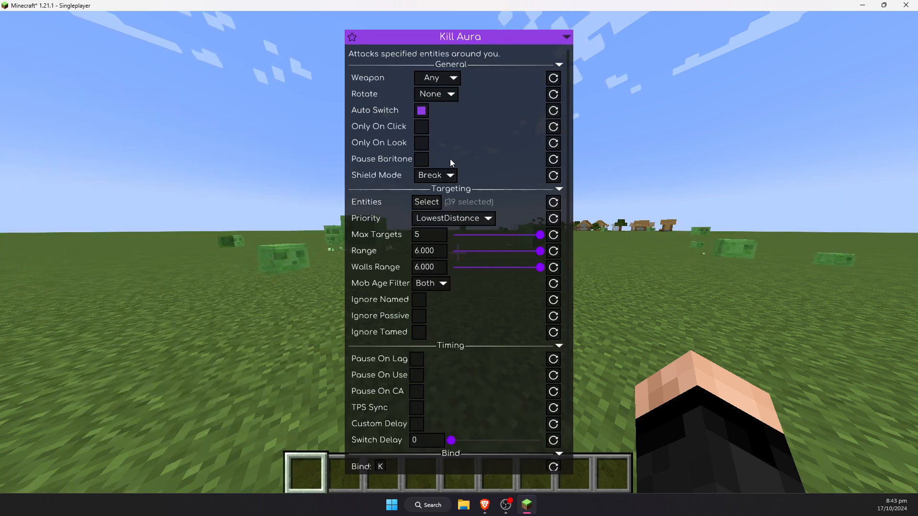
mouse_move(445, 101)
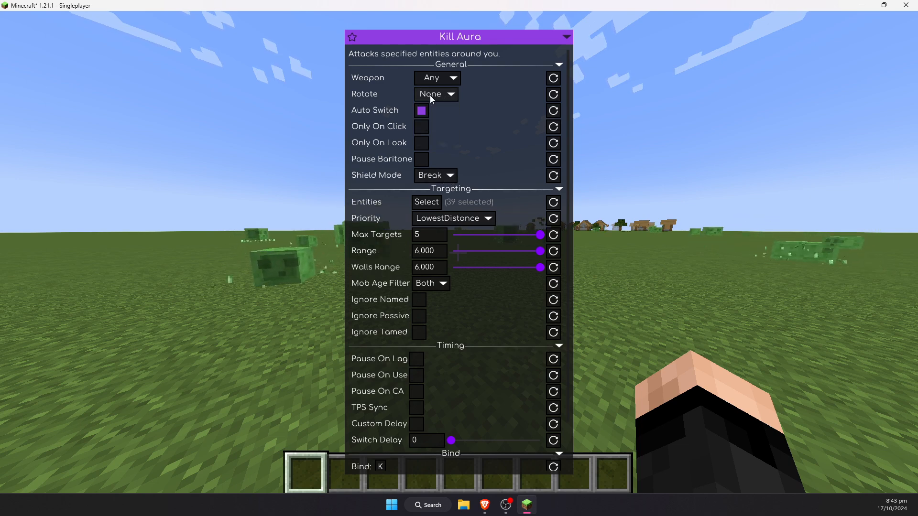
click(436, 77)
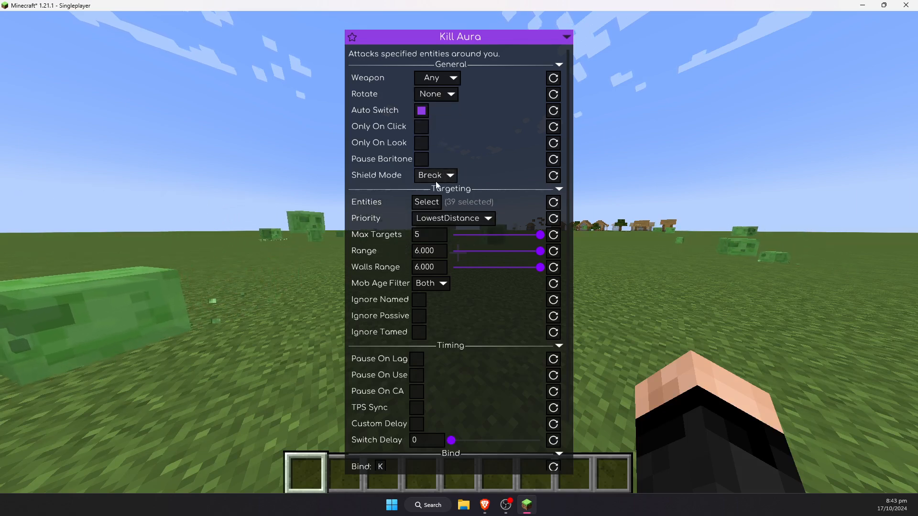
click(427, 202)
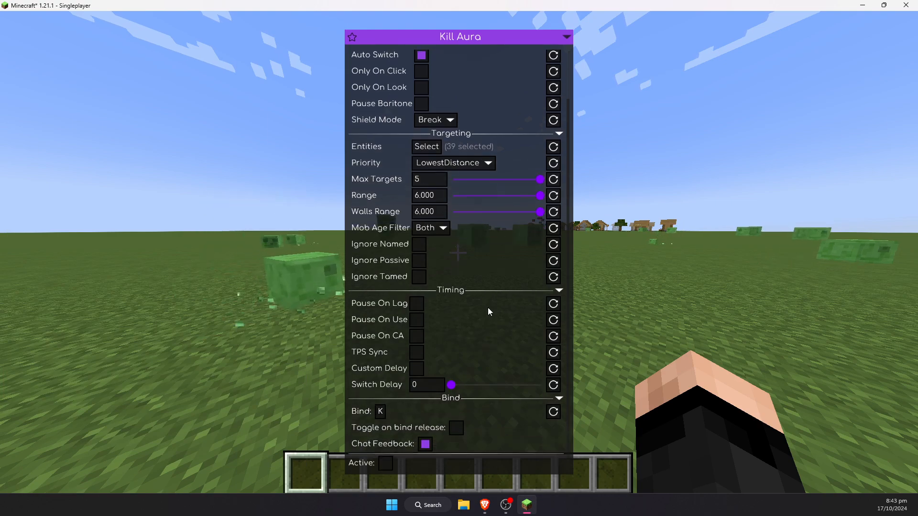
click(379, 411)
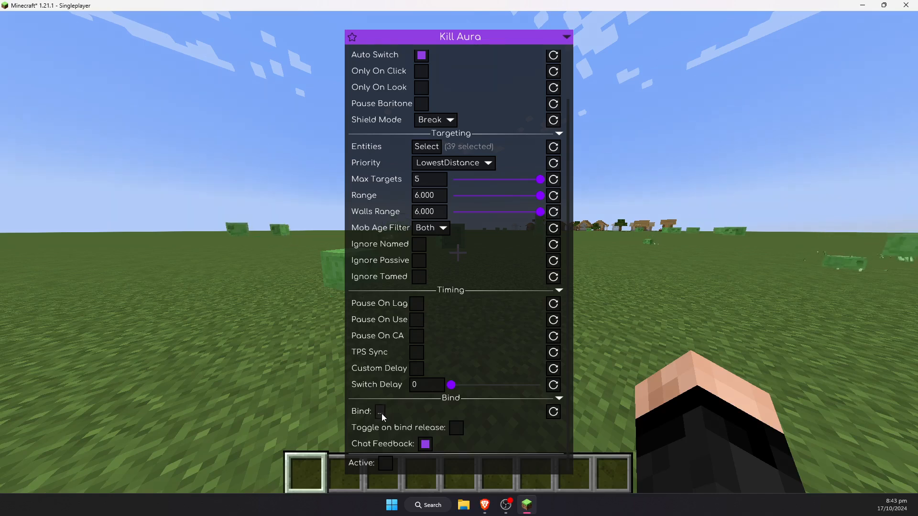
key(k)
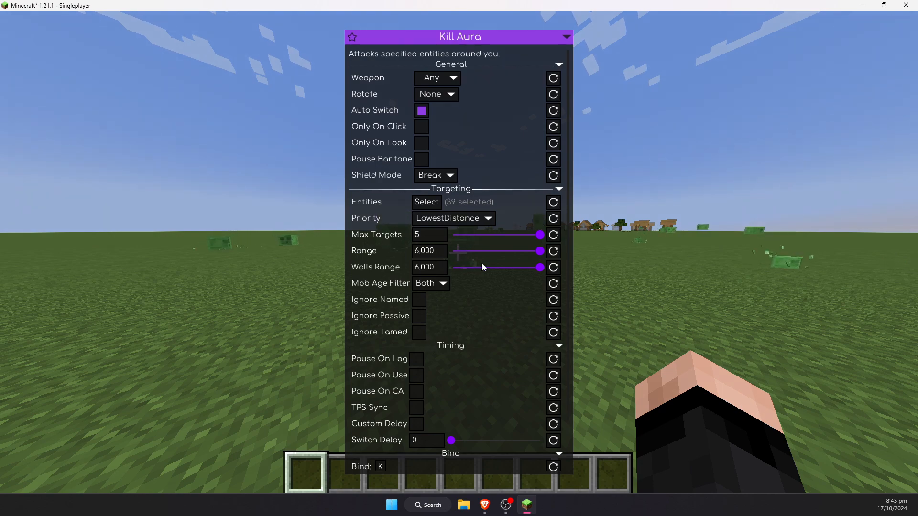
drag(538, 235, 454, 235)
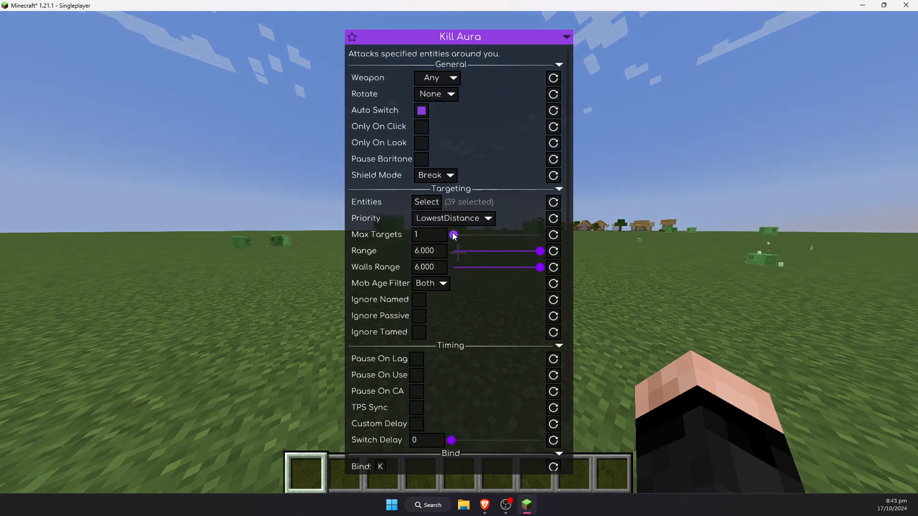
drag(453, 235, 538, 236)
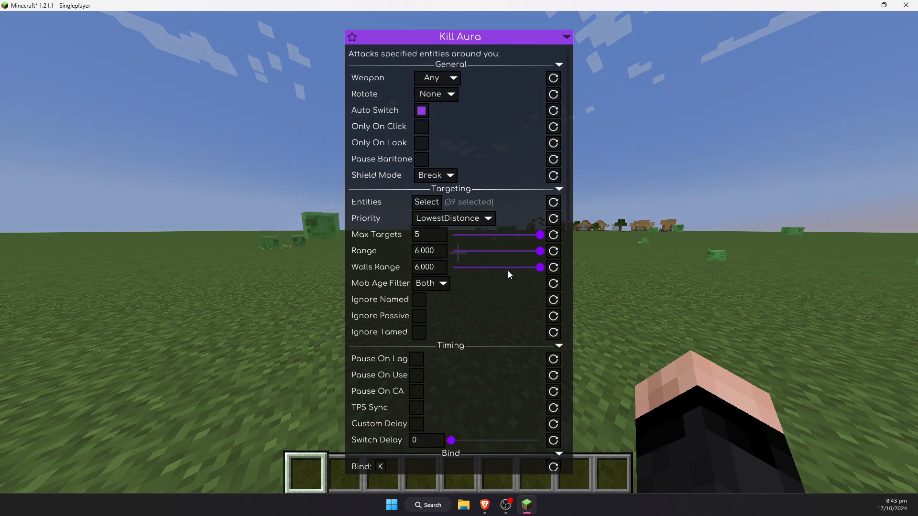
mouse_move(483, 284)
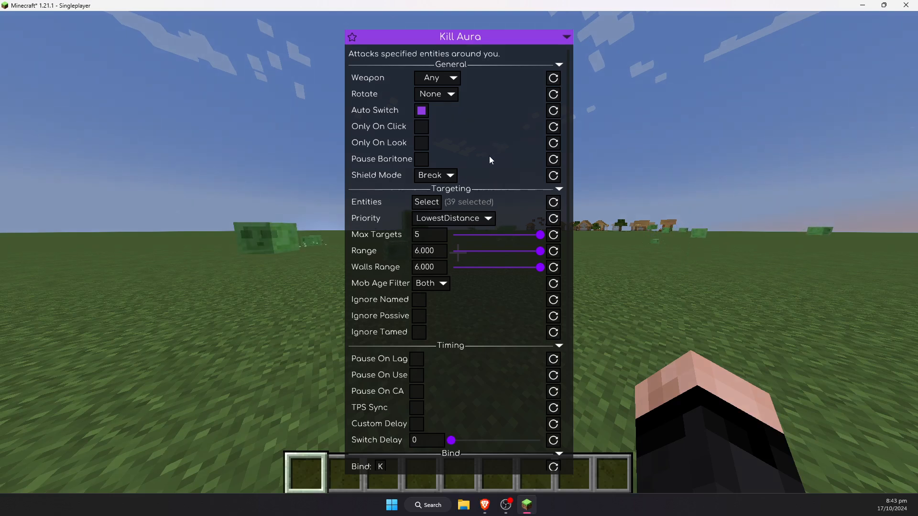
mouse_move(488, 180)
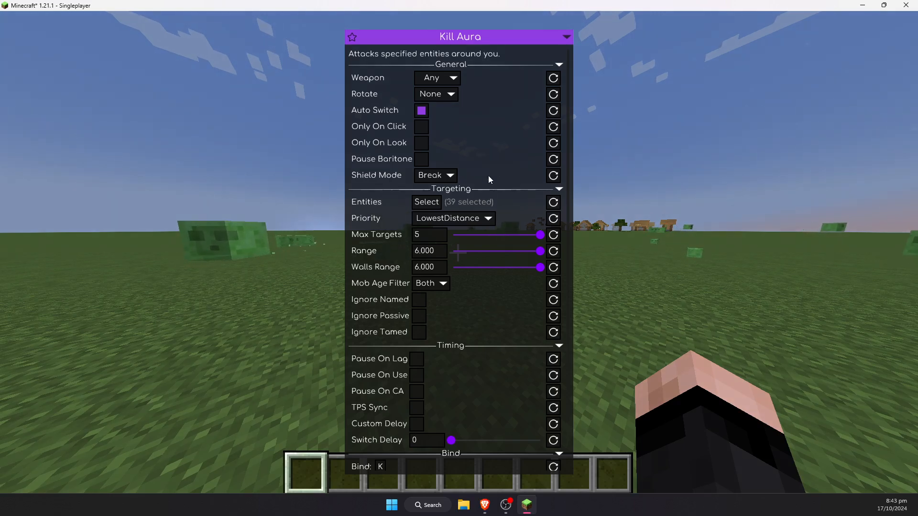